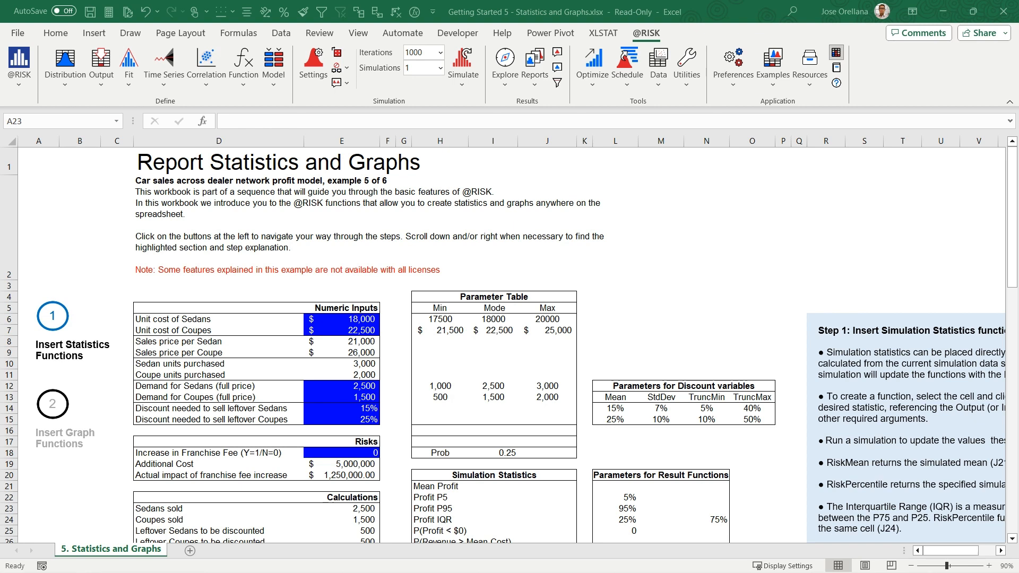
pyautogui.moveTo(647, 159)
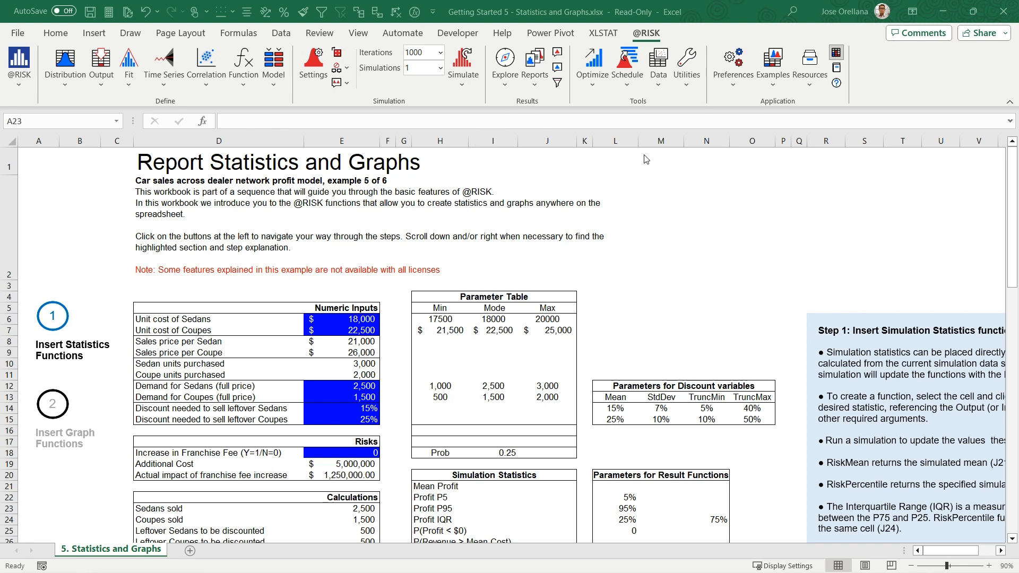
pyautogui.moveTo(88, 212)
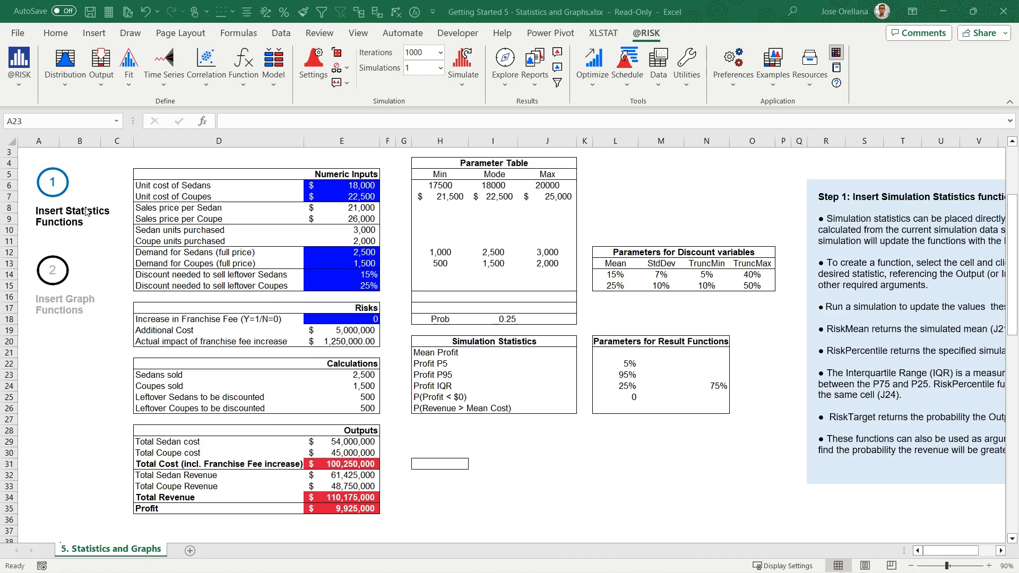
pyautogui.moveTo(82, 308)
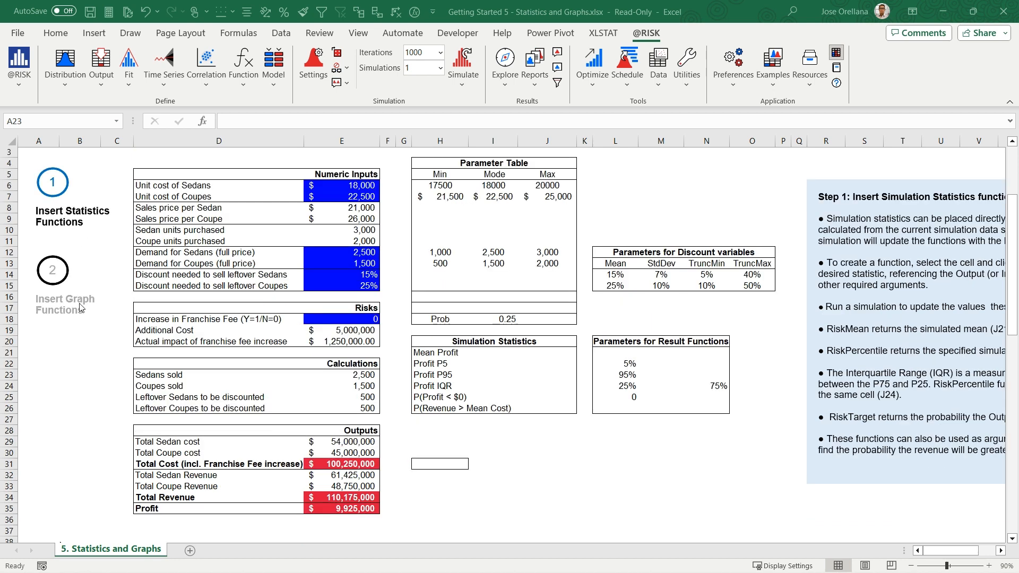
pyautogui.moveTo(367, 516)
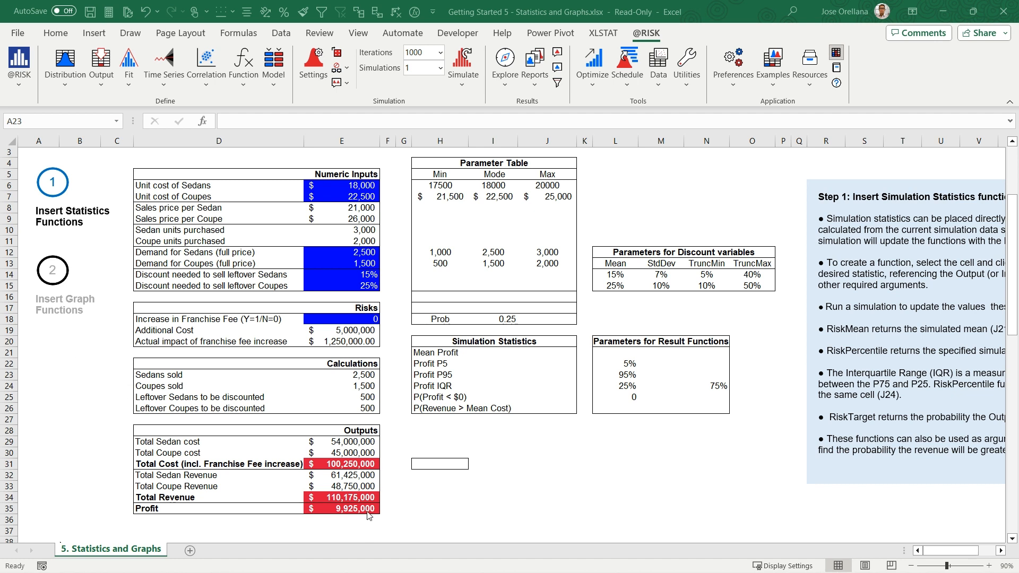
pyautogui.click(340, 509)
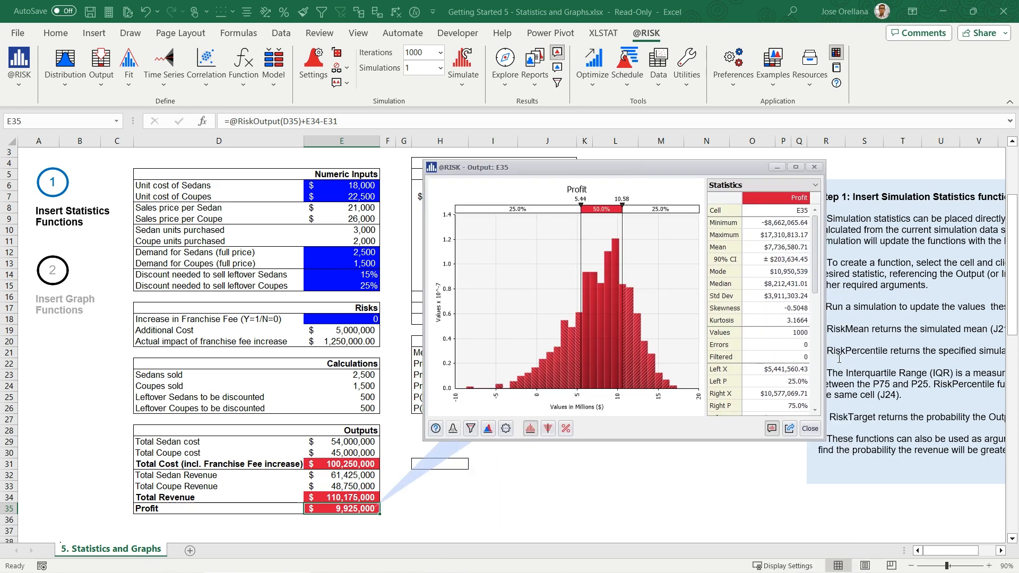
pyautogui.moveTo(665, 213)
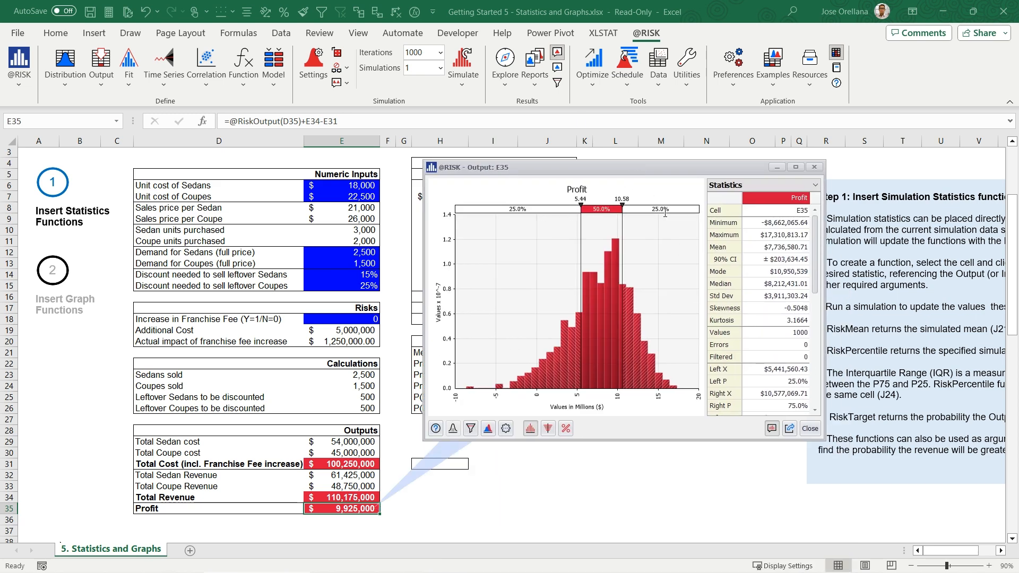
pyautogui.scroll(-3)
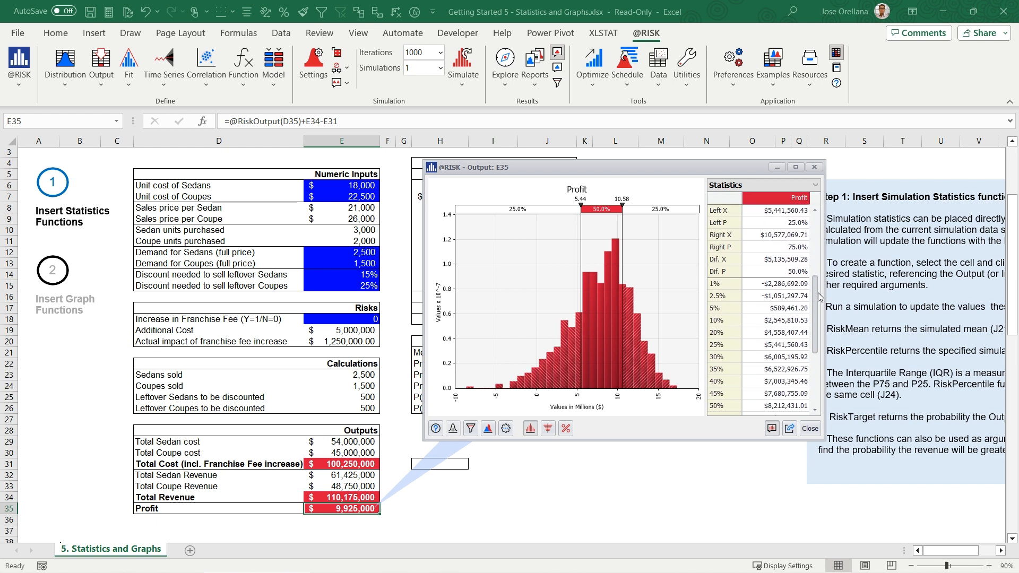
pyautogui.scroll(3)
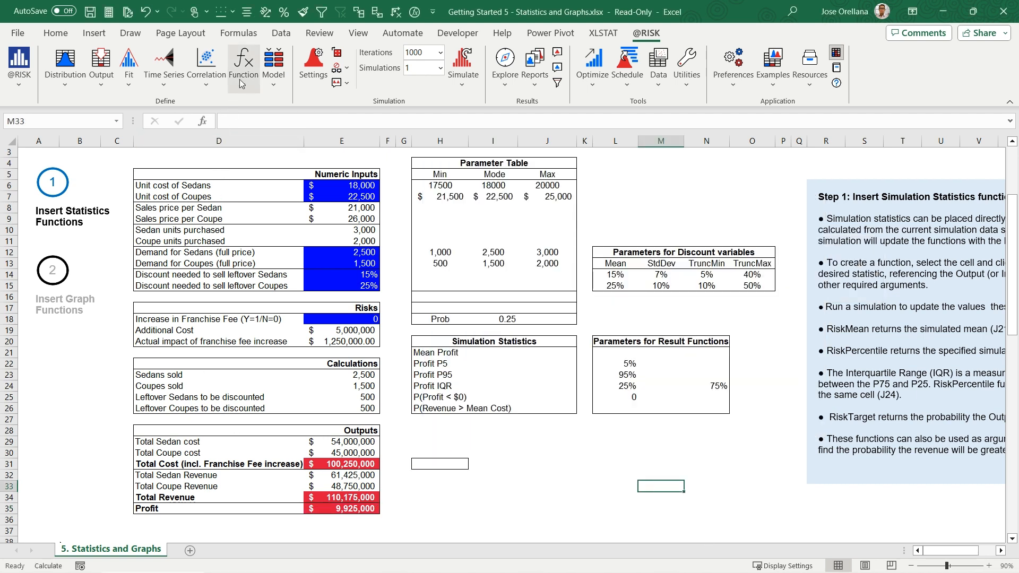
pyautogui.click(243, 65)
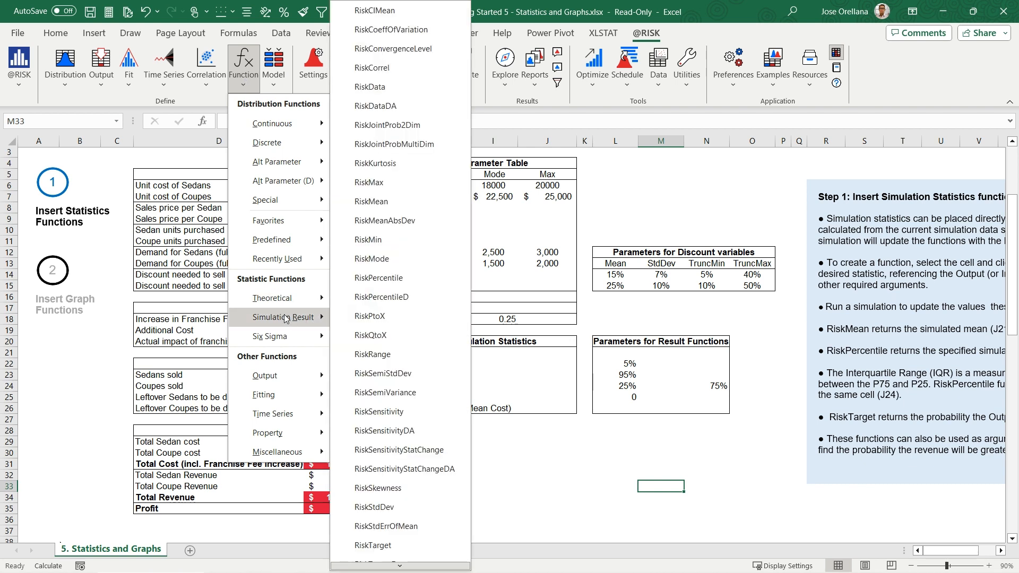
pyautogui.moveTo(384, 372)
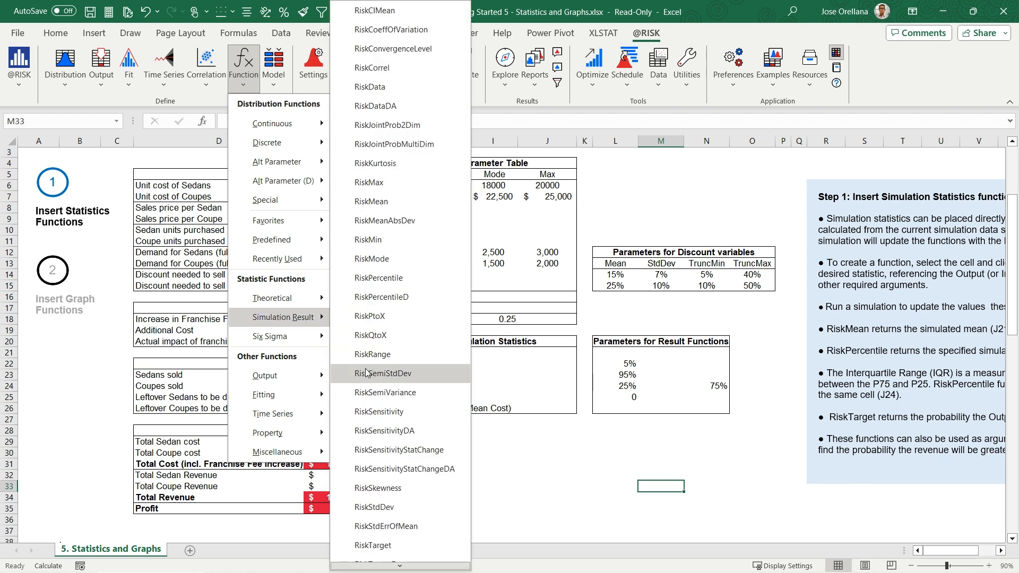
pyautogui.moveTo(311, 328)
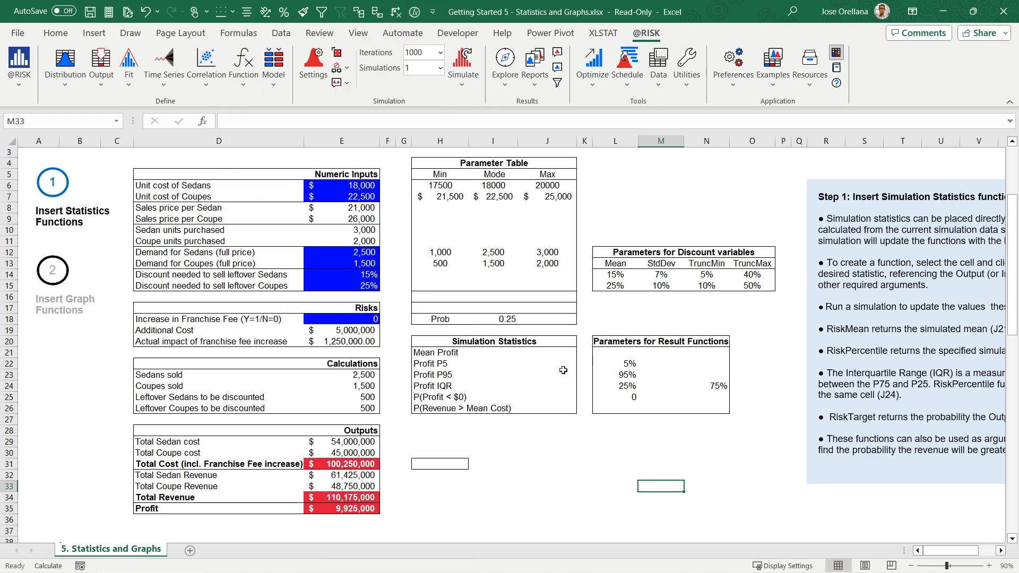
pyautogui.click(547, 353)
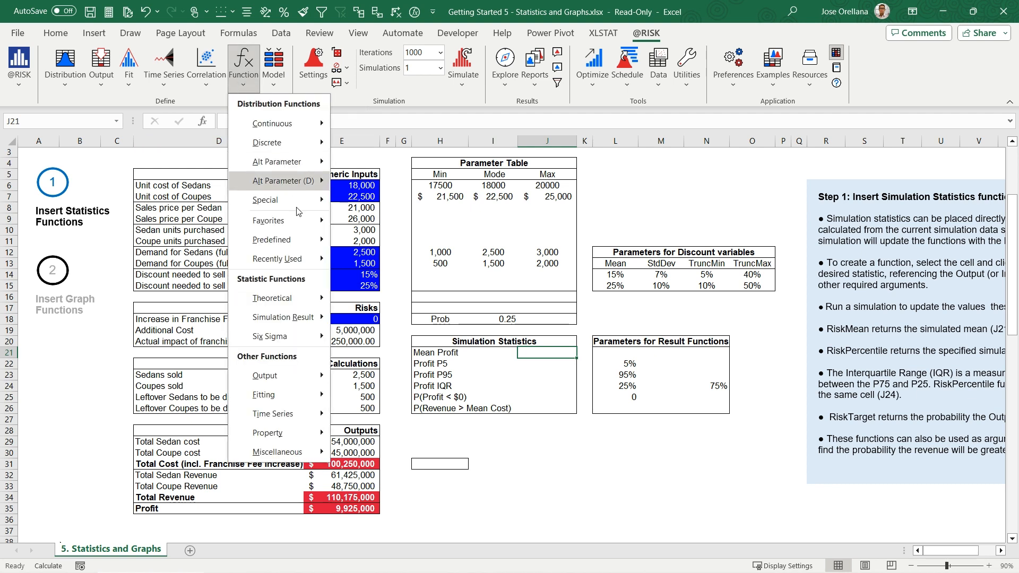
# - Enter RiskMean on Profit (E35) as Mean Profit, showing about $7,736,581
pyautogui.click(285, 318)
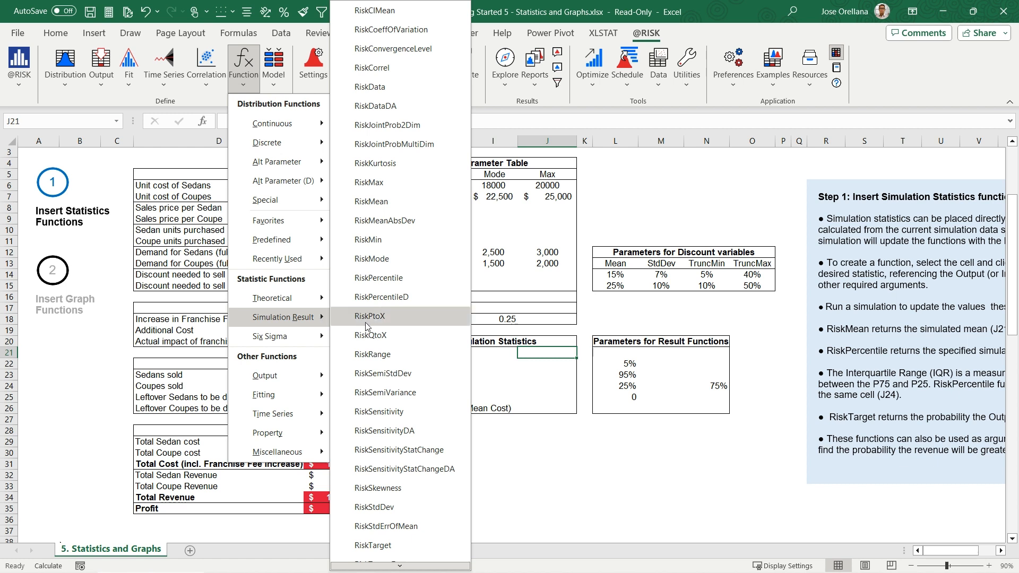
pyautogui.moveTo(384, 202)
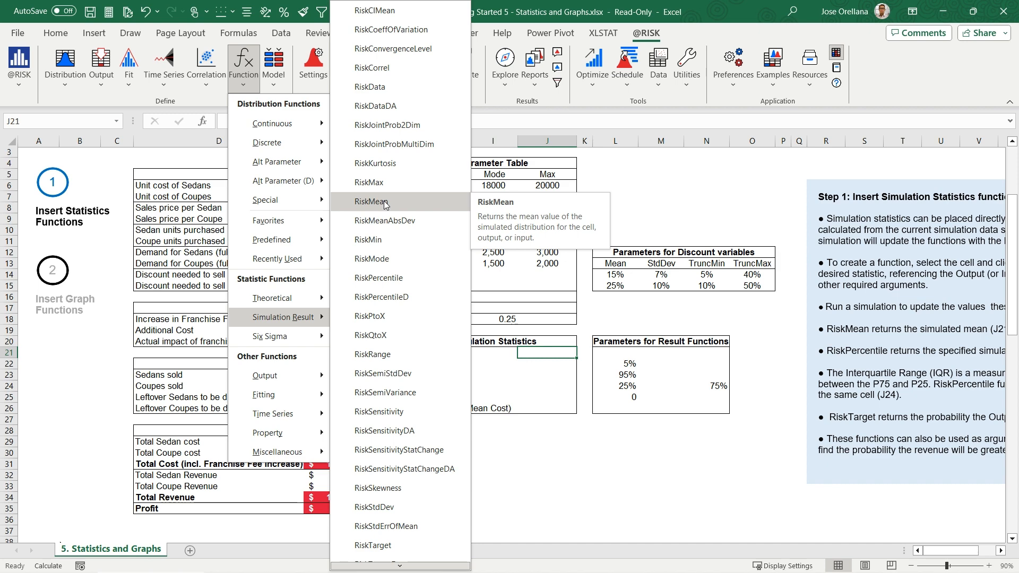
pyautogui.click(372, 202)
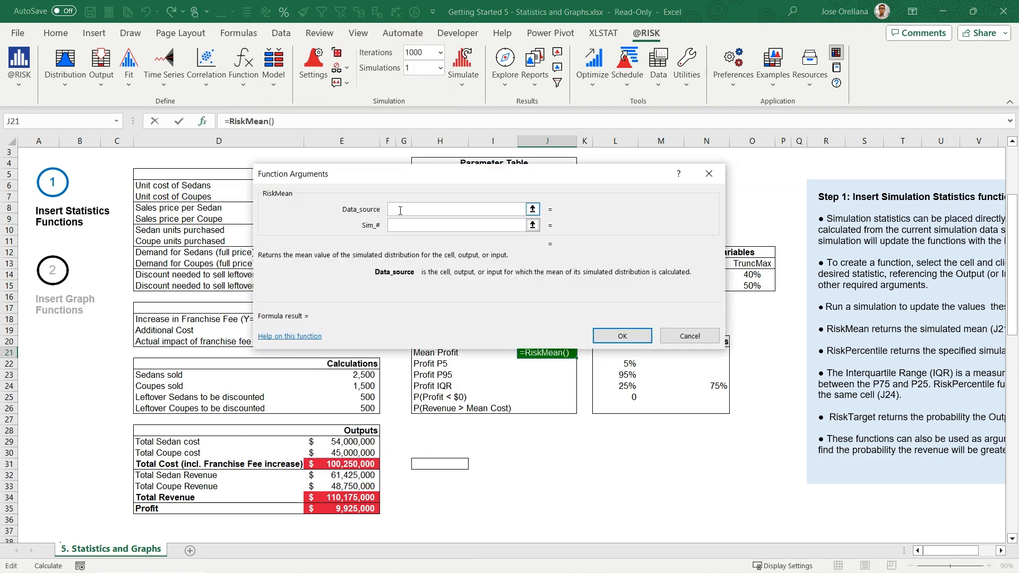
pyautogui.click(341, 509)
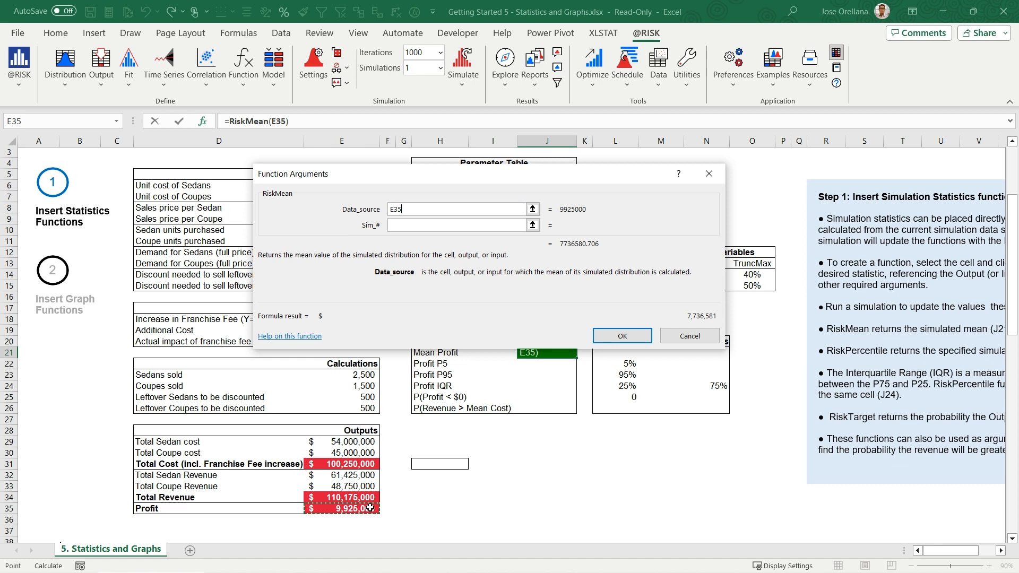
pyautogui.moveTo(474, 316)
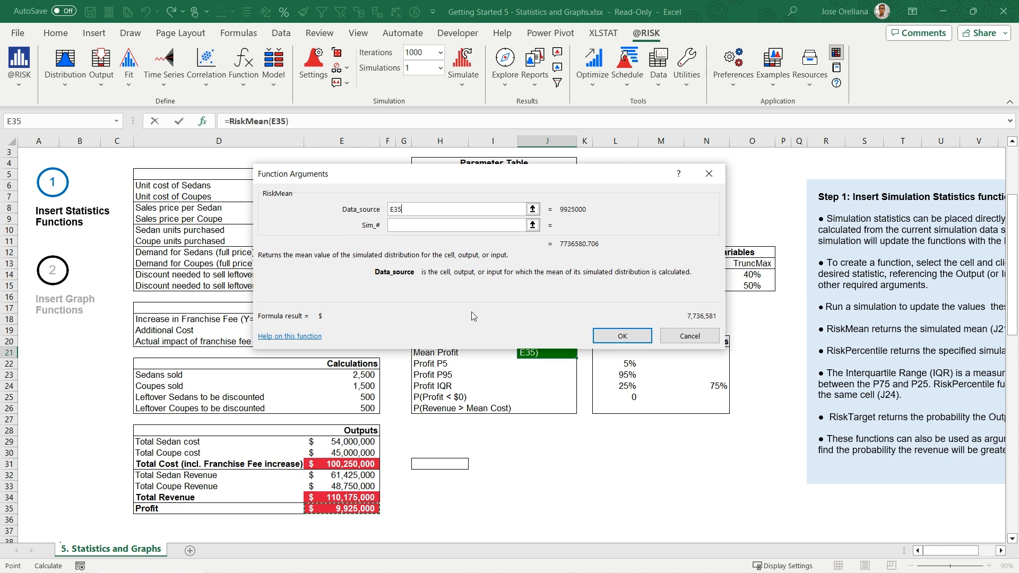
pyautogui.moveTo(634, 317)
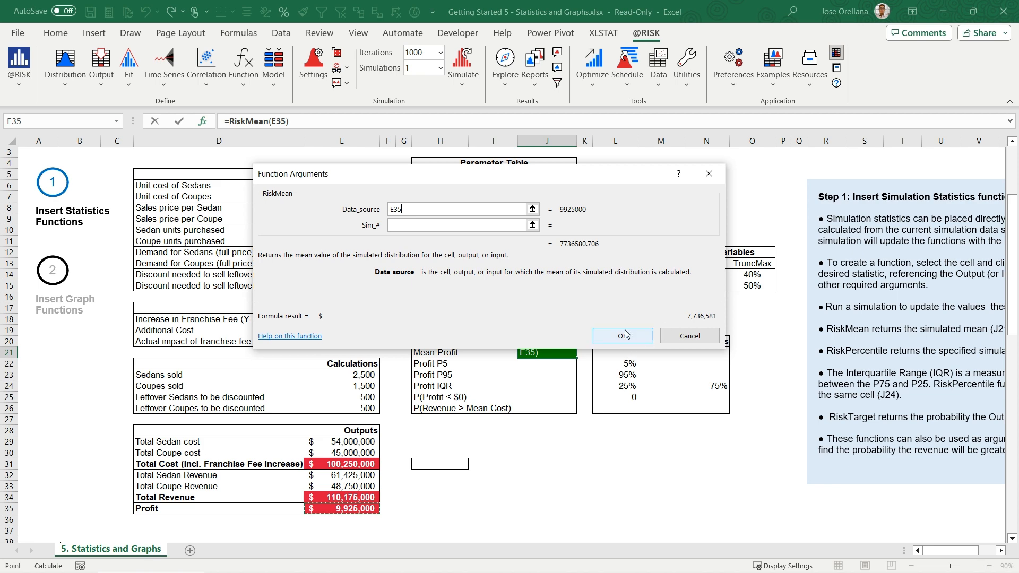
pyautogui.click(621, 337)
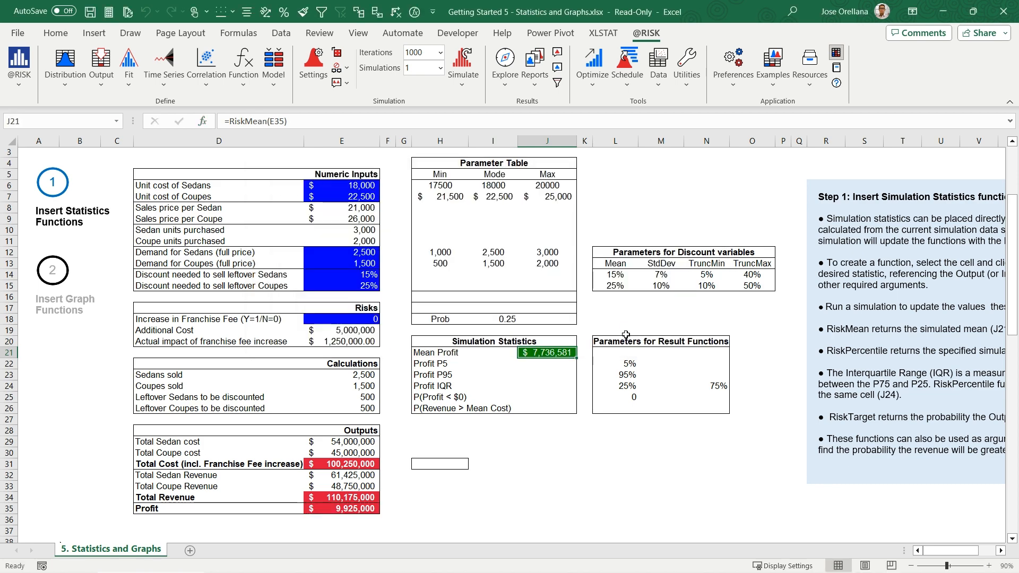
# - Enter RiskPercentile on fixed $E$35 for Profit P5 ($589,461) and P95 ($13,510,503)
pyautogui.click(546, 365)
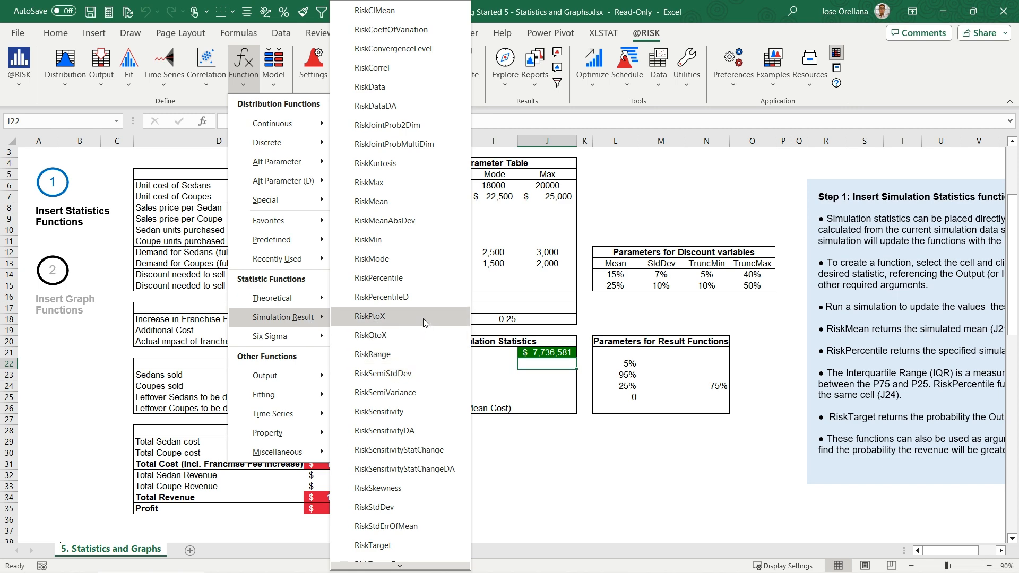
pyautogui.click(378, 278)
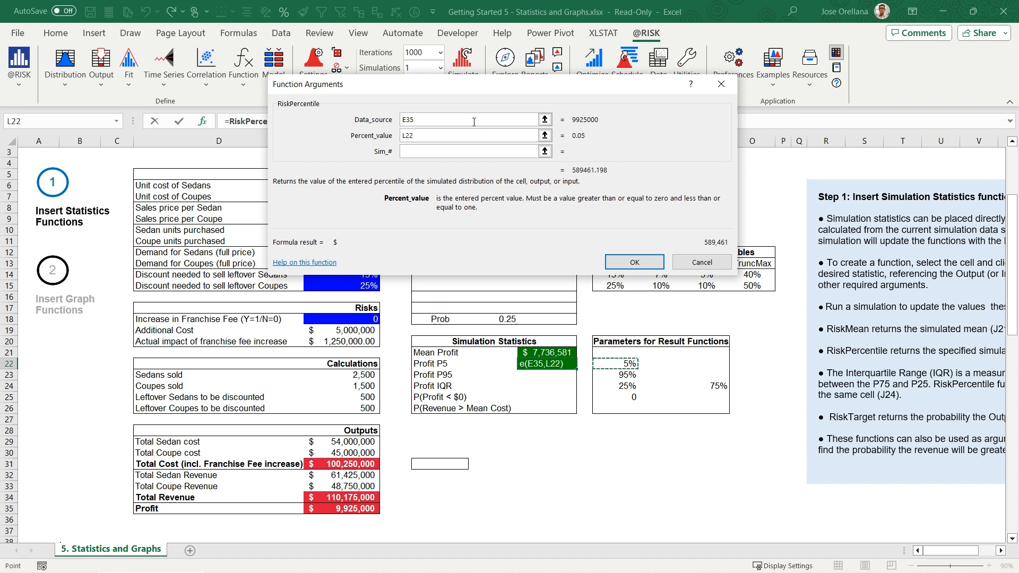
pyautogui.click(468, 120)
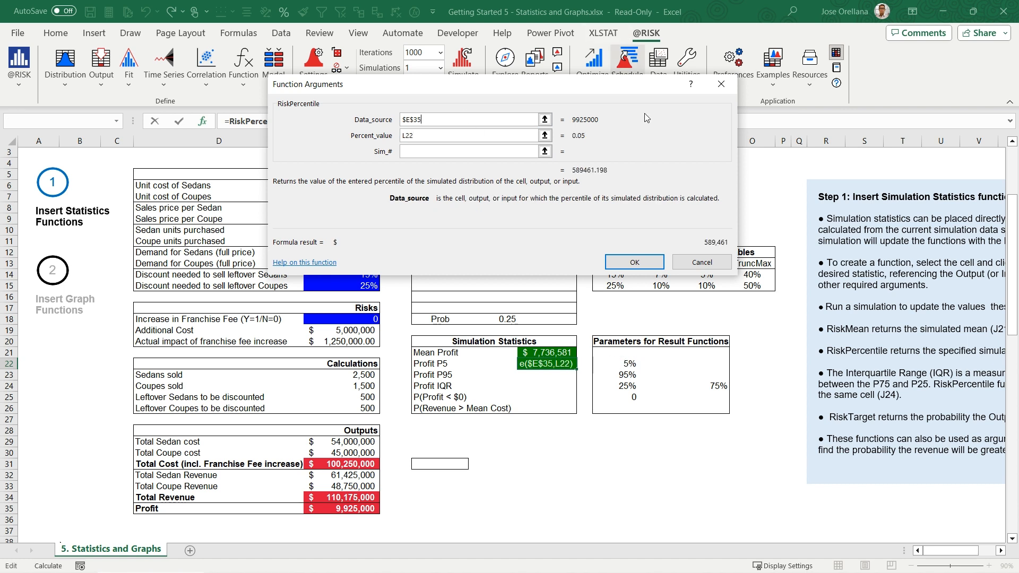
pyautogui.click(633, 263)
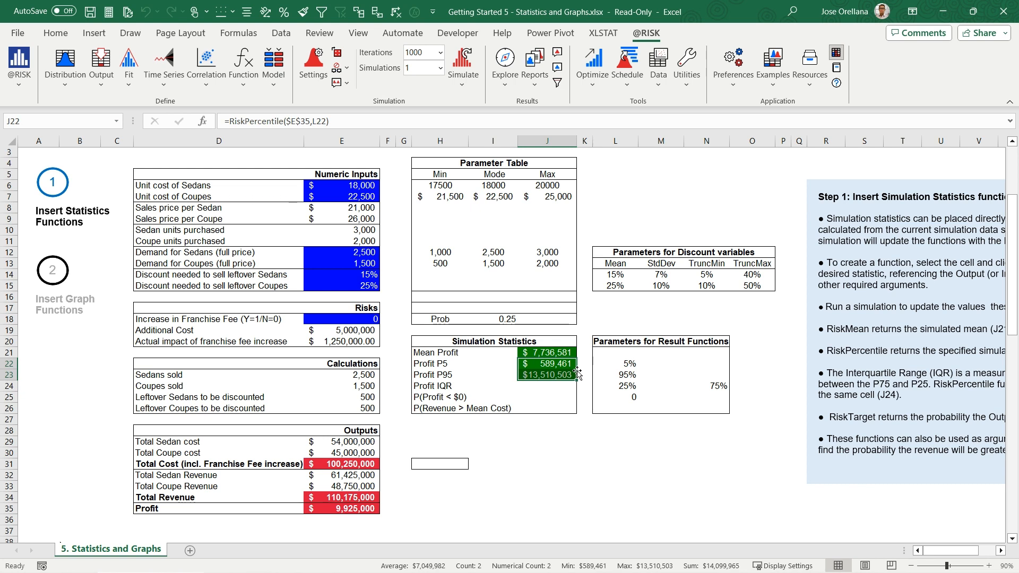
# - Make Profit IQR =RiskPercentile(E35,N24)-RiskPercentile(E35,L24), giving $5,135,509
pyautogui.click(548, 385)
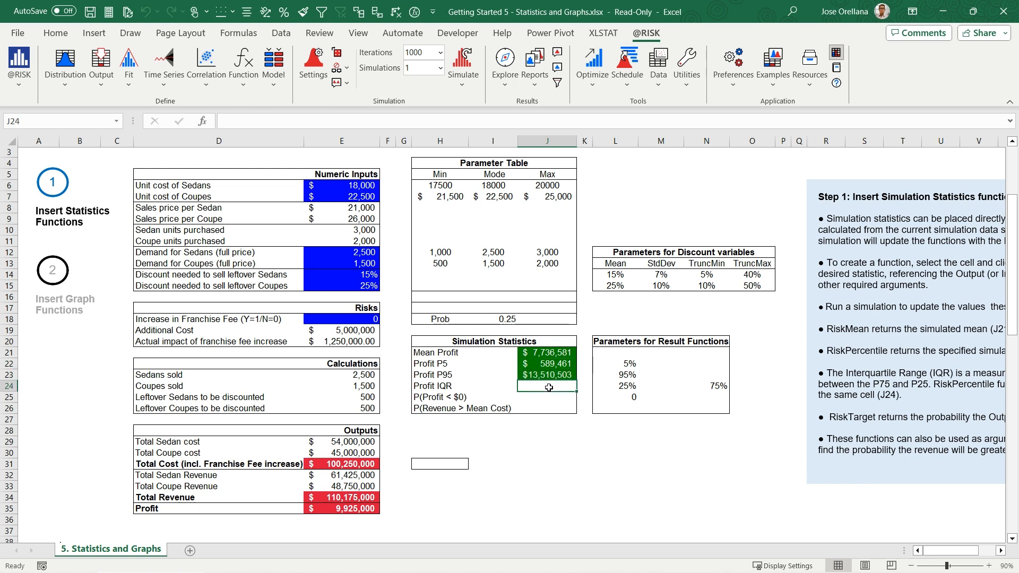
pyautogui.moveTo(482, 293)
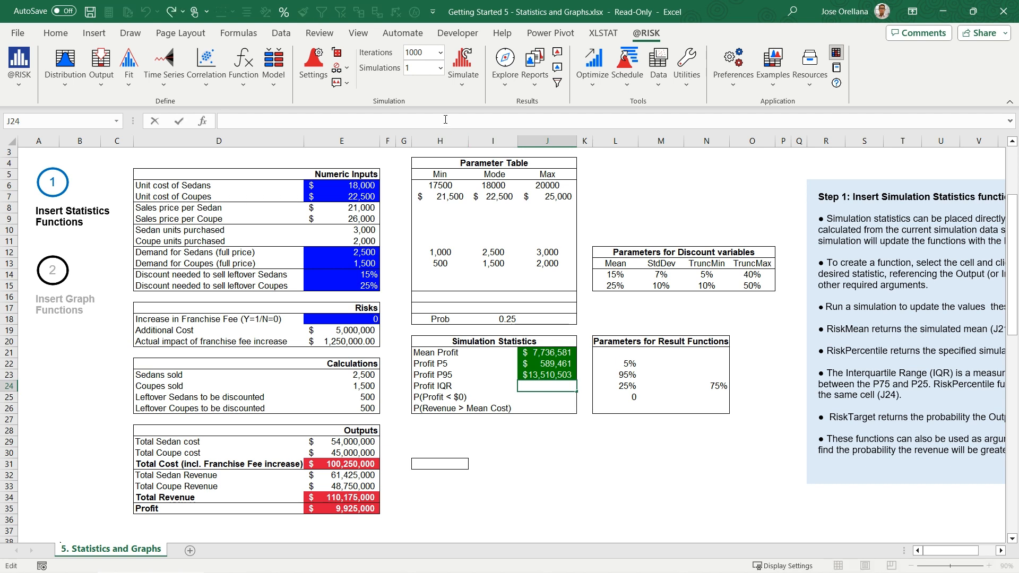
pyautogui.write('=riskper')
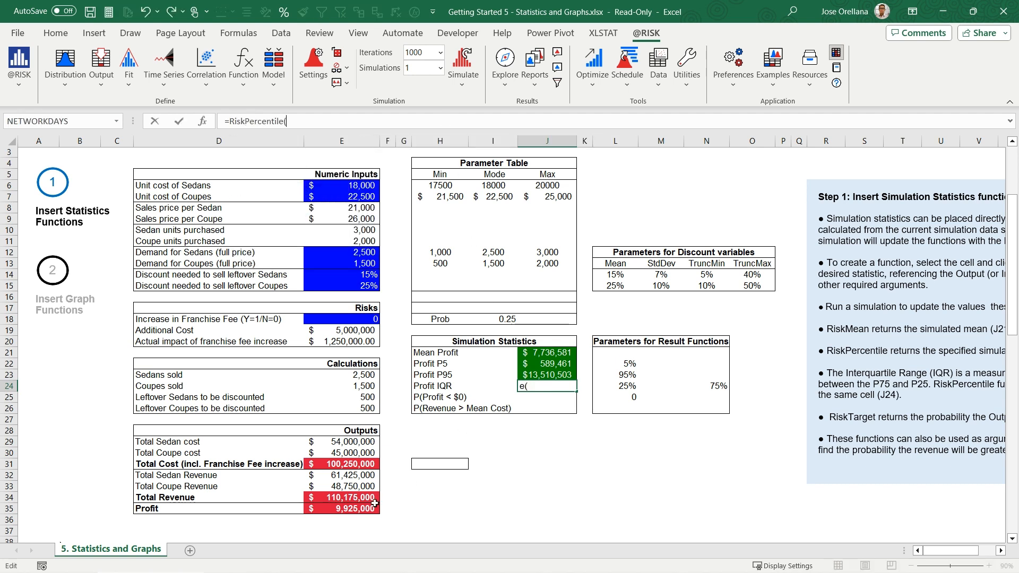
pyautogui.click(340, 509)
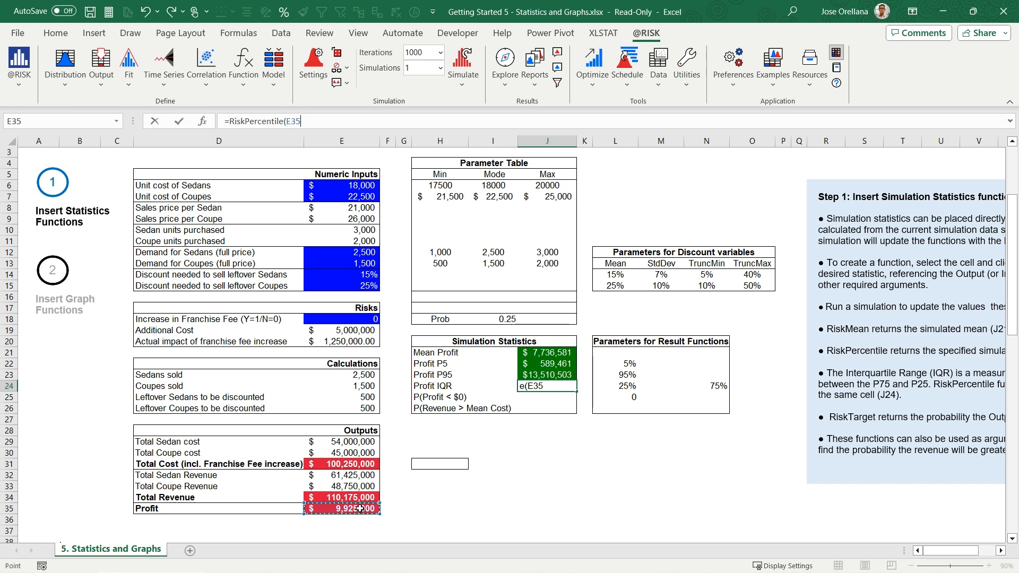
pyautogui.click(705, 387)
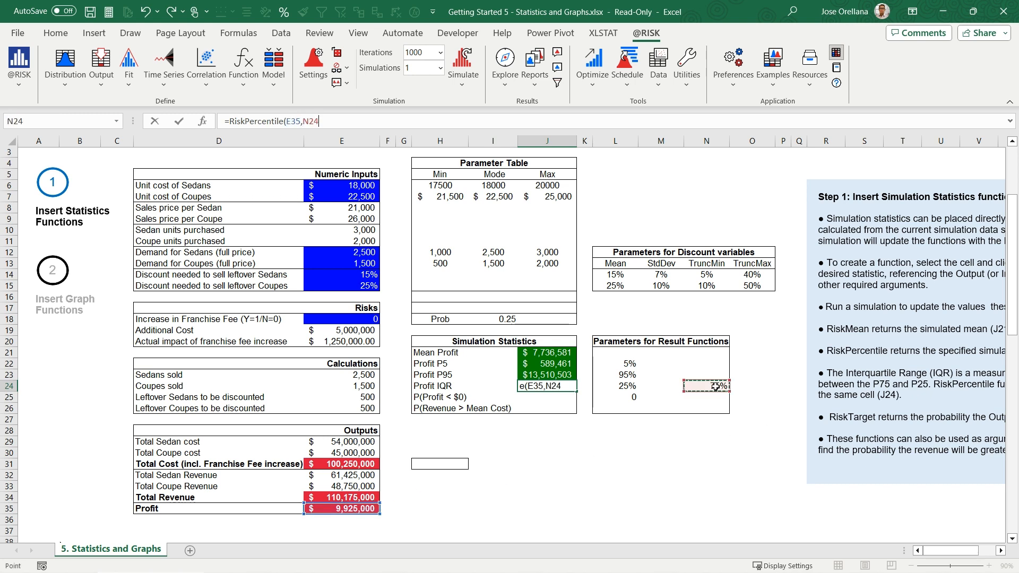
pyautogui.write('-')
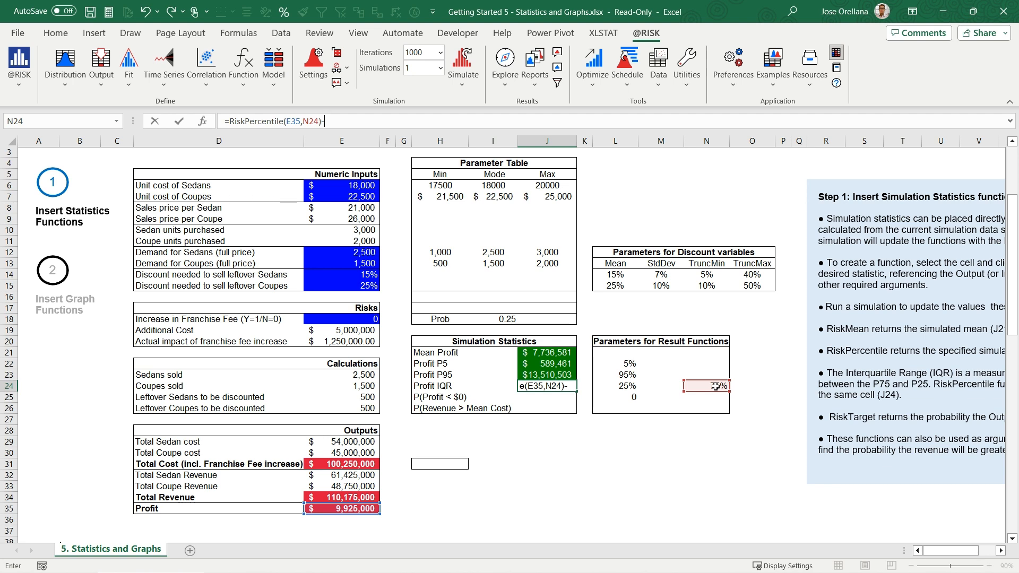
pyautogui.write('ri')
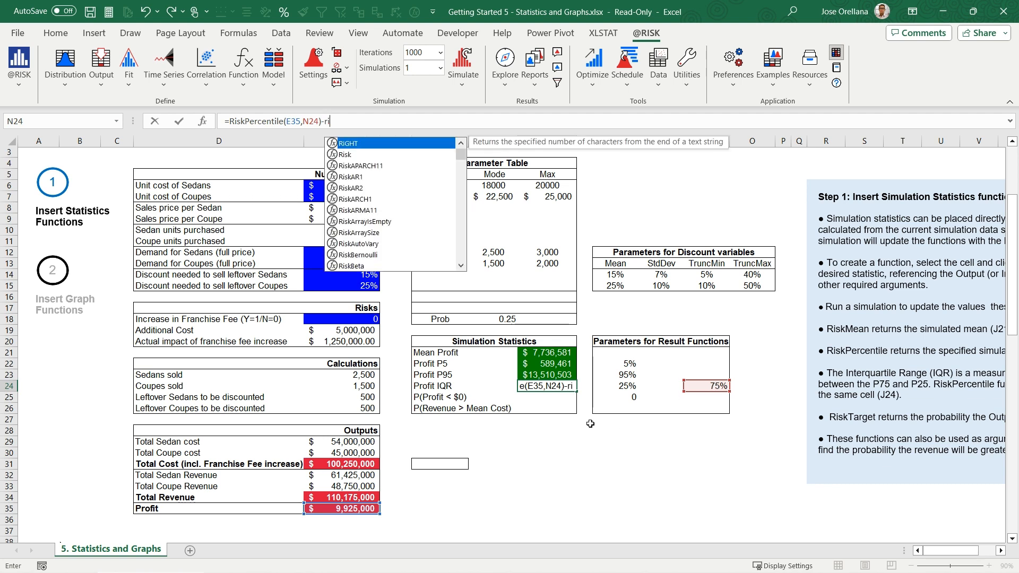
pyautogui.write('RiskPercentile(')
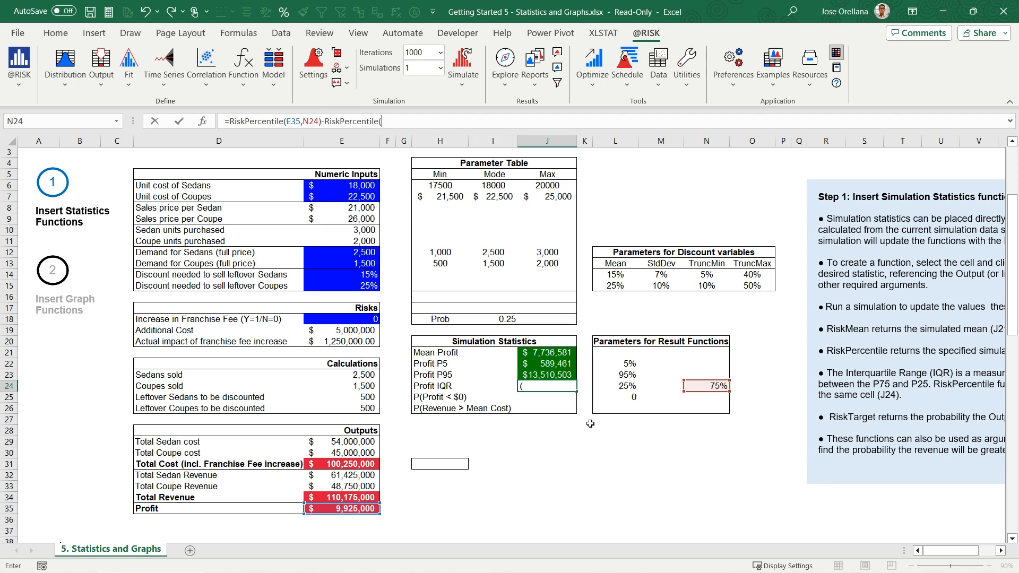
pyautogui.click(341, 508)
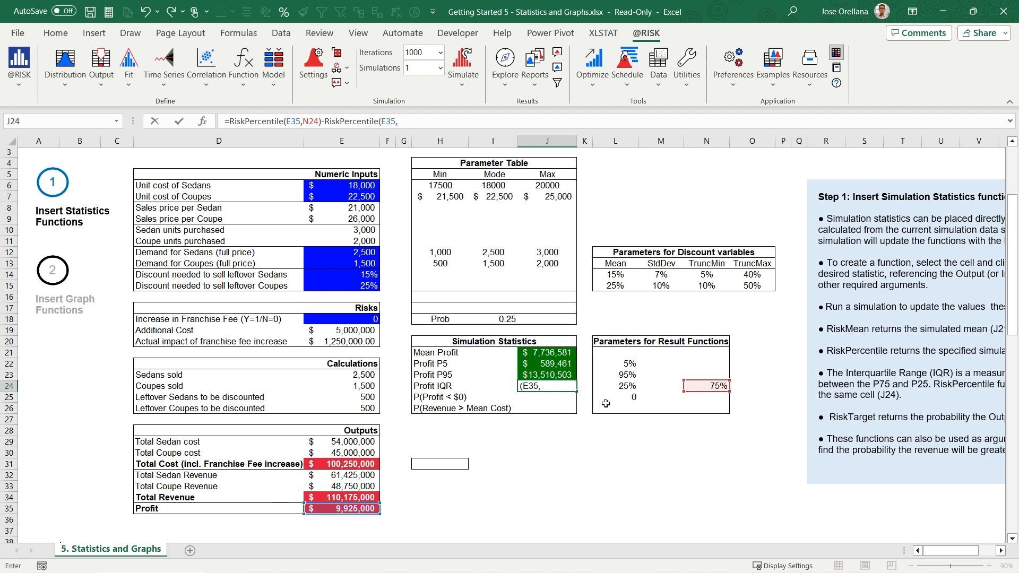
pyautogui.click(615, 386)
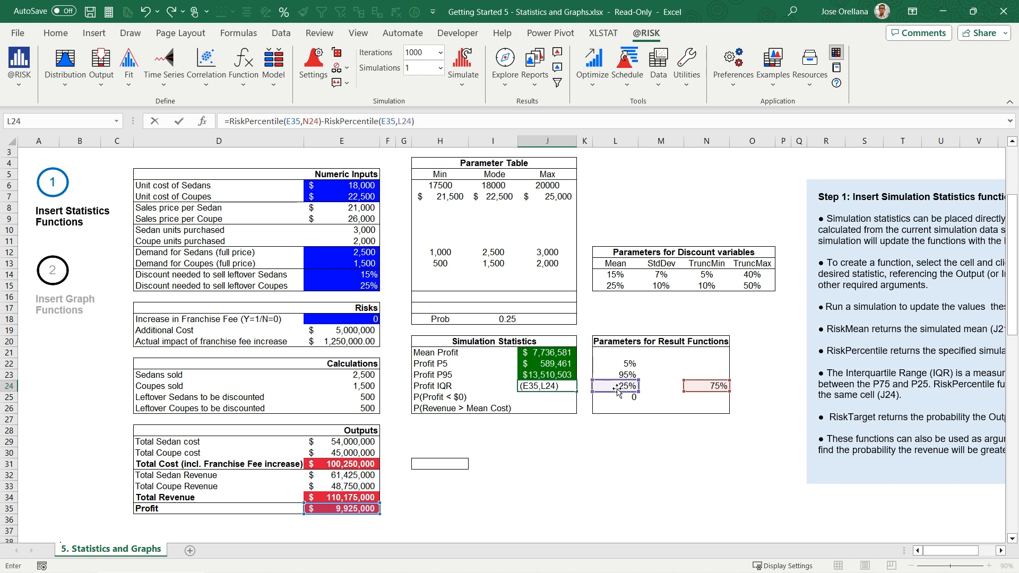
pyautogui.click(243, 65)
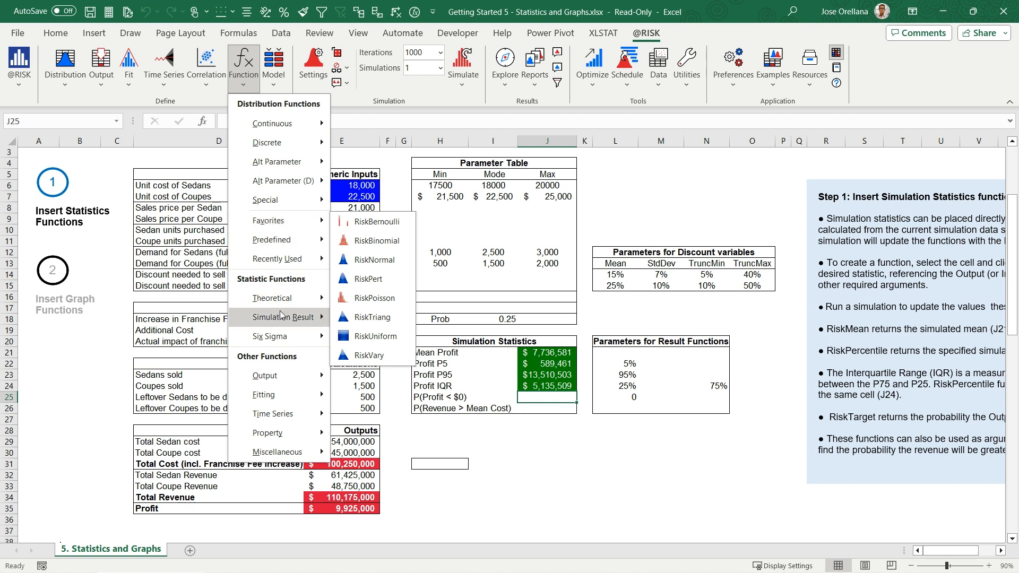
# - Enter RiskTarget on Profit E35 with target L25 for P(Profit < $0), showing 4.1%
pyautogui.click(296, 317)
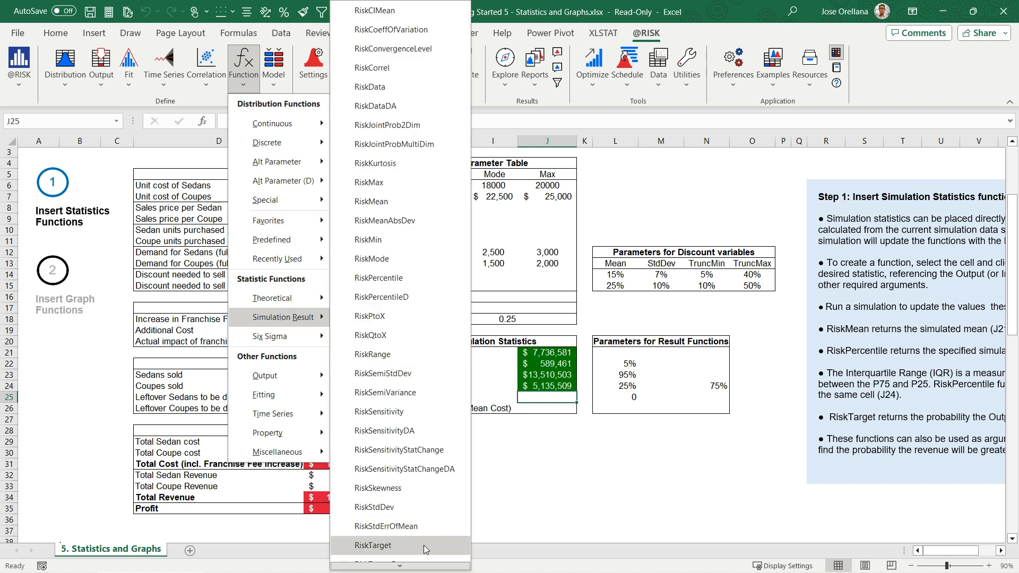
pyautogui.click(372, 545)
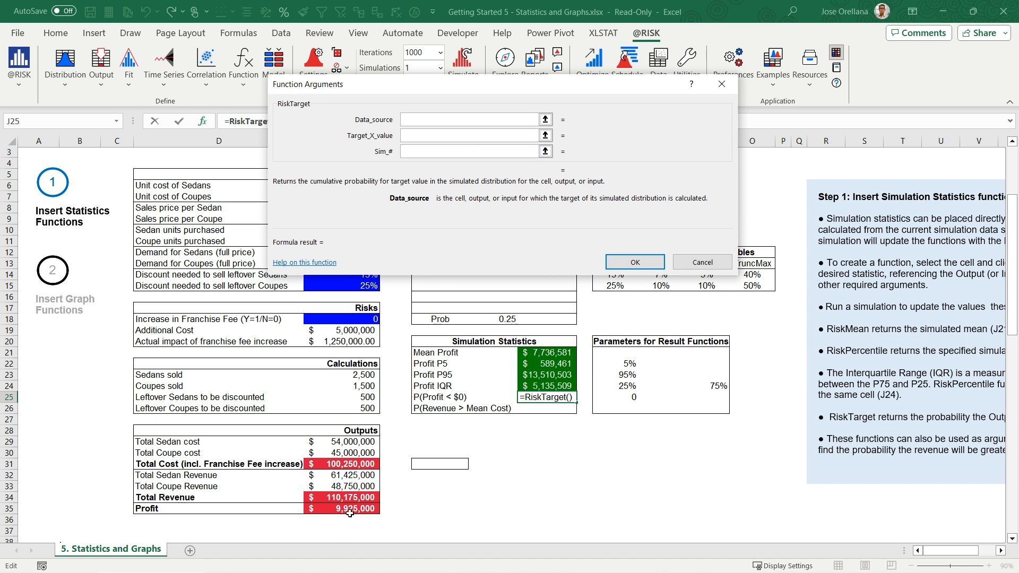
pyautogui.click(352, 508)
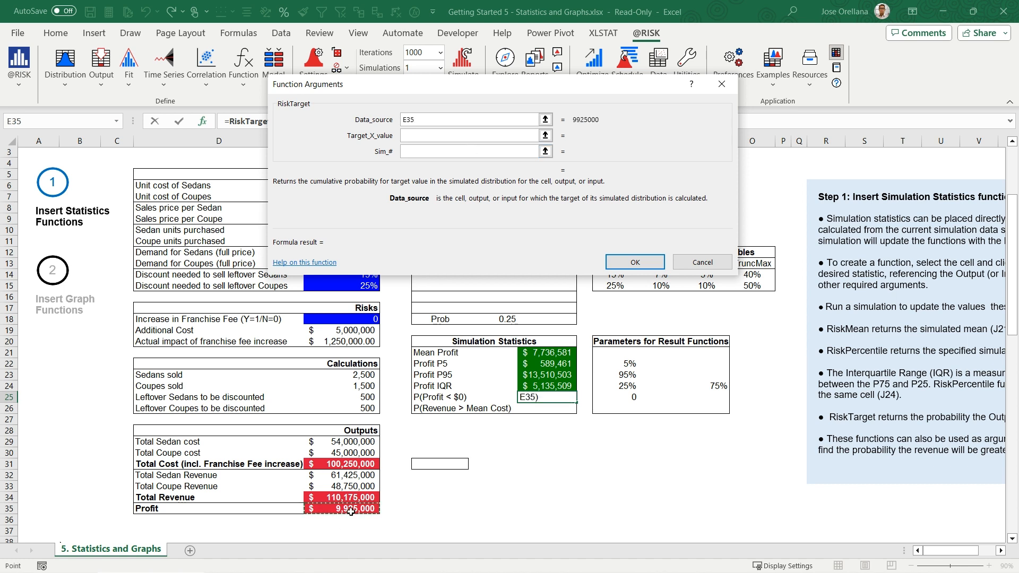
pyautogui.click(470, 135)
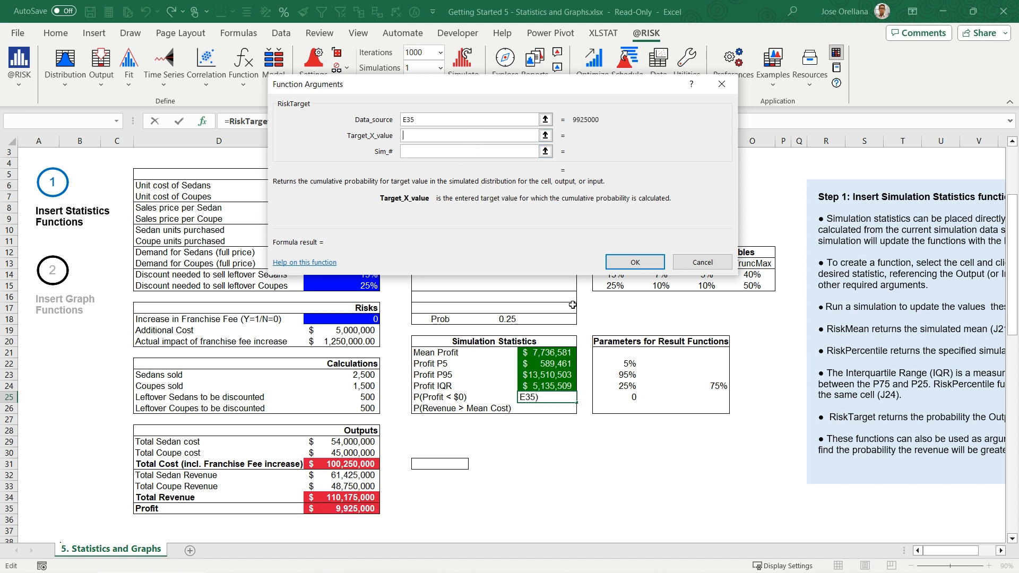
pyautogui.click(631, 397)
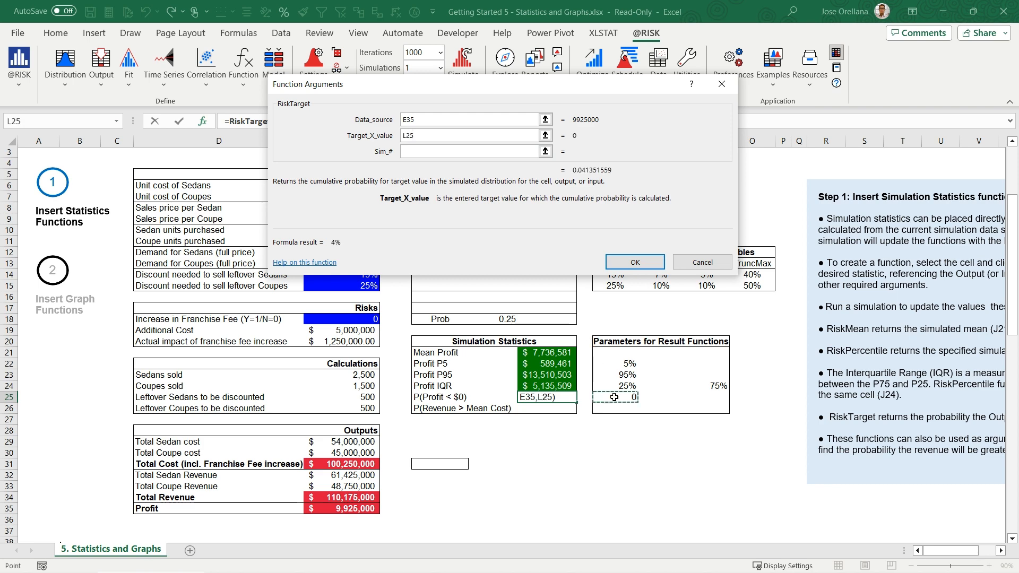
pyautogui.click(634, 262)
pyautogui.write('=ri')
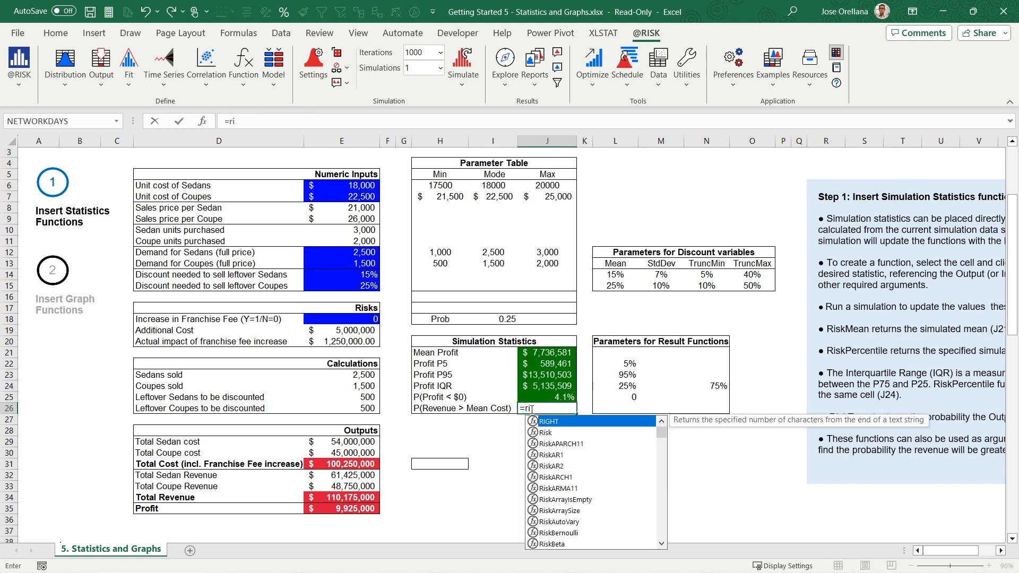
# - Enter =RiskTargetD(E34,RiskMean(E31)) for P(Revenue > Mean Cost), showing 99%
pyautogui.write('sk')
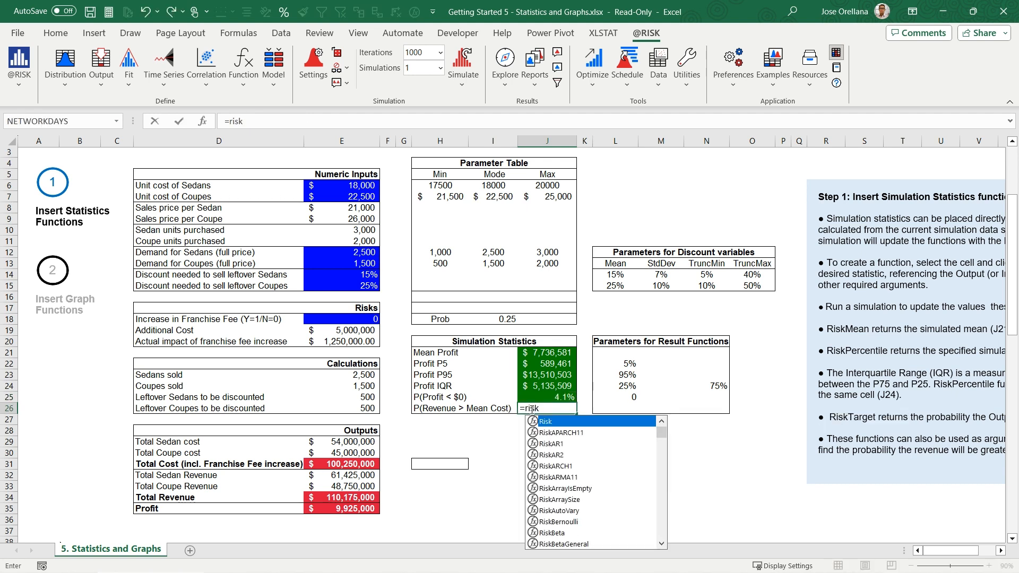
pyautogui.write('tar')
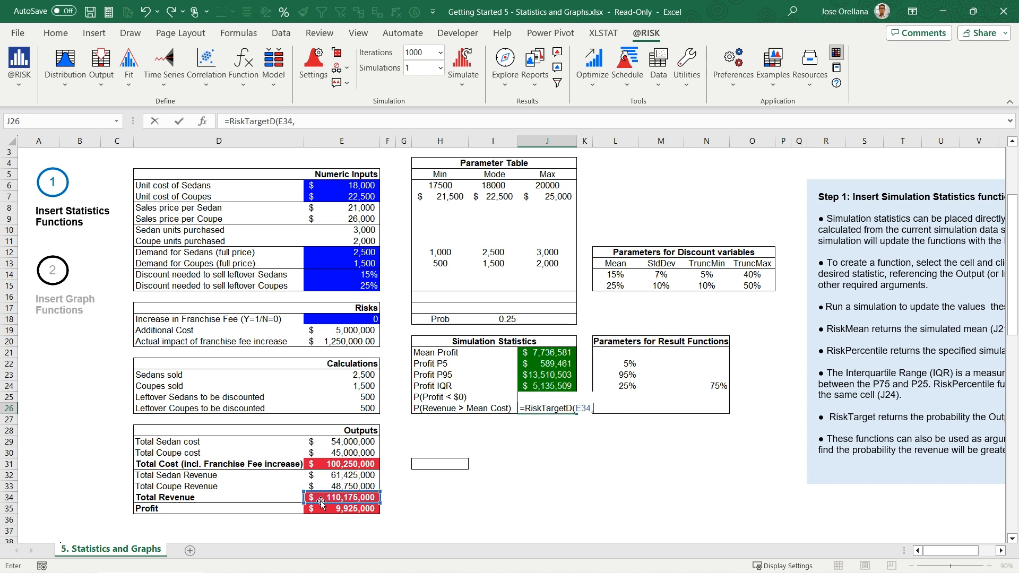
pyautogui.write('RiskMean(')
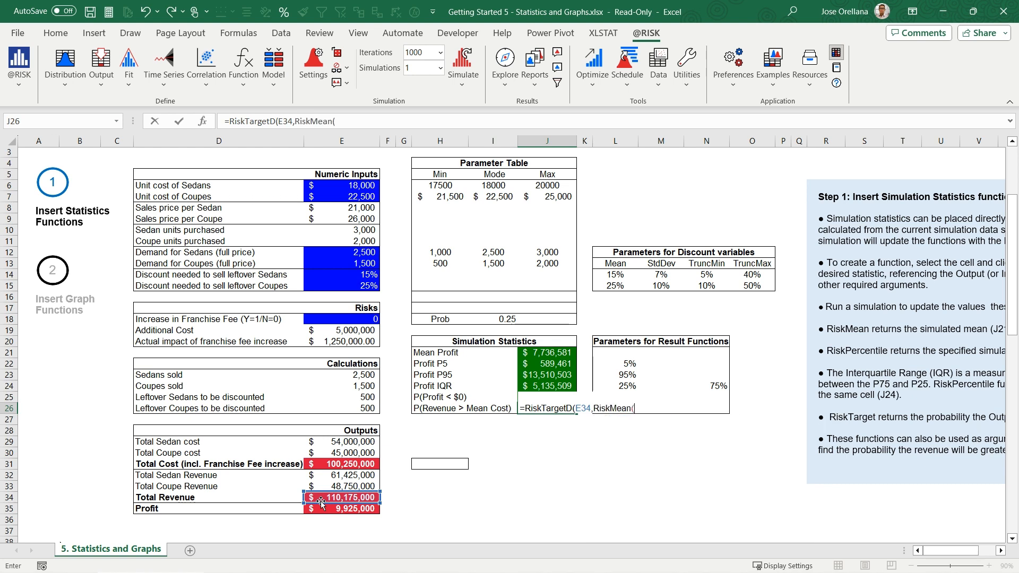
pyautogui.click(341, 464)
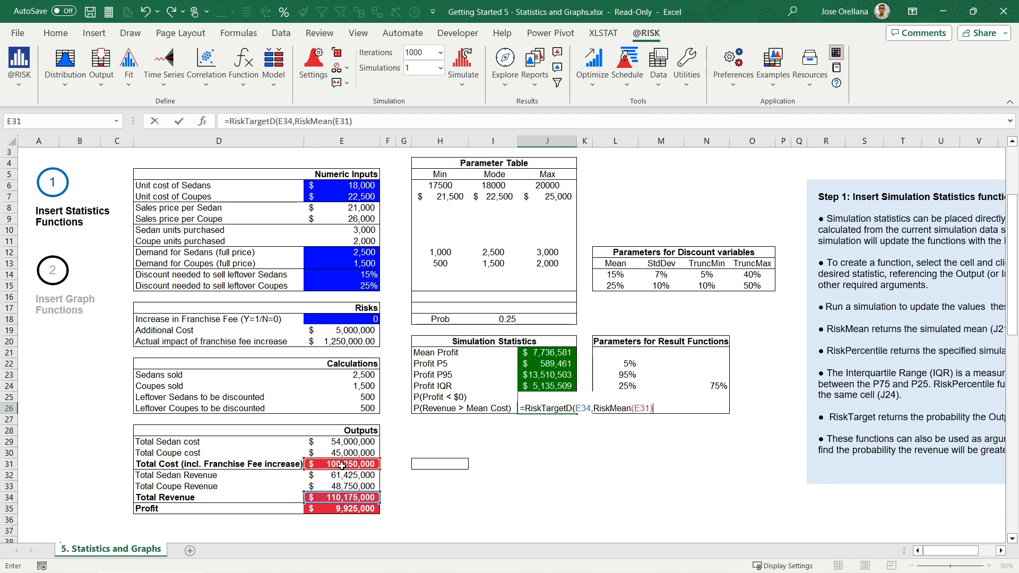
pyautogui.press('Return')
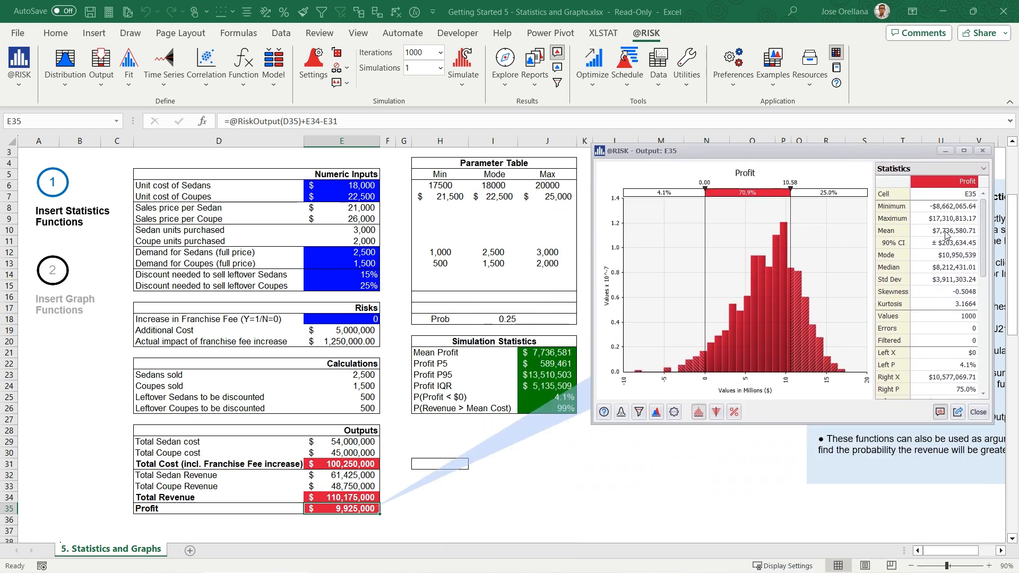
# - Compare the Profit graph's 25th-percentile bound with the IQR and 4.1% results, then close it
pyautogui.scroll(-3)
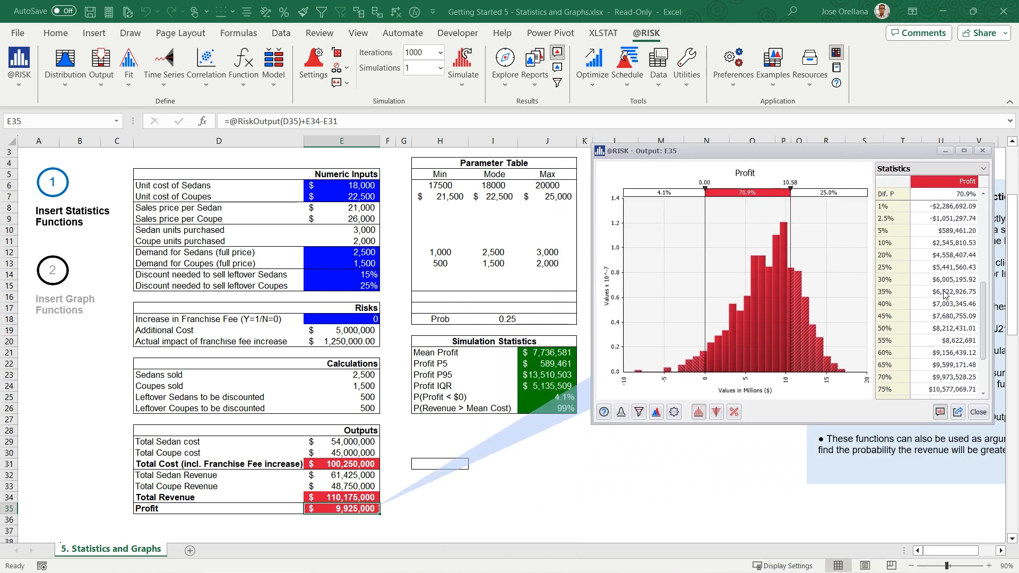
pyautogui.click(953, 231)
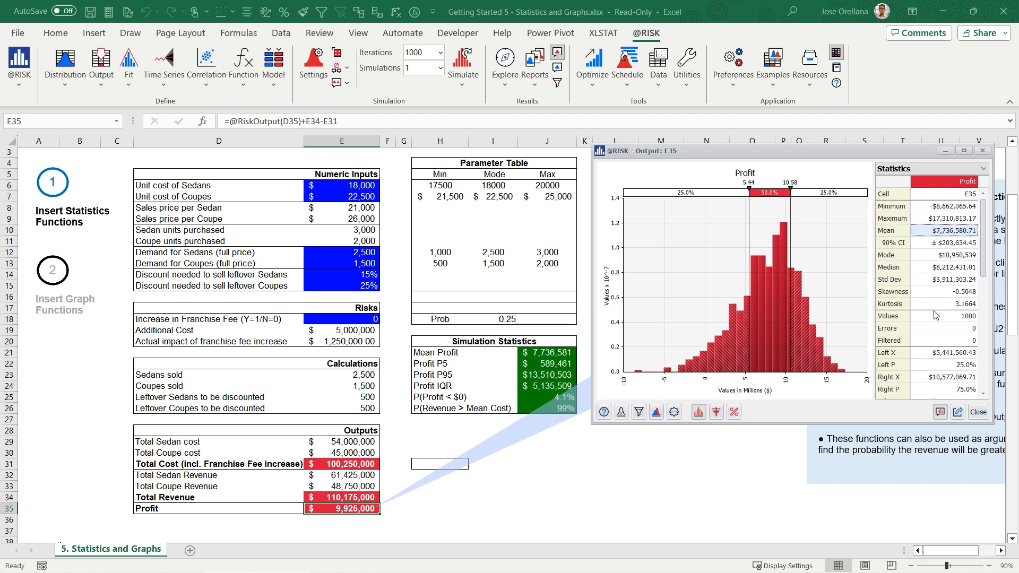
pyautogui.scroll(-3)
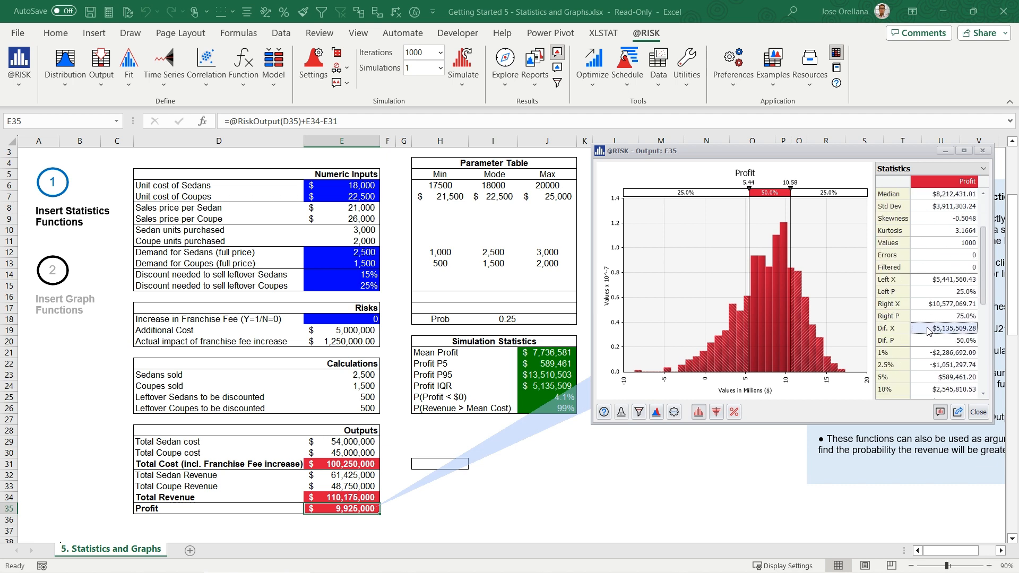
pyautogui.click(548, 387)
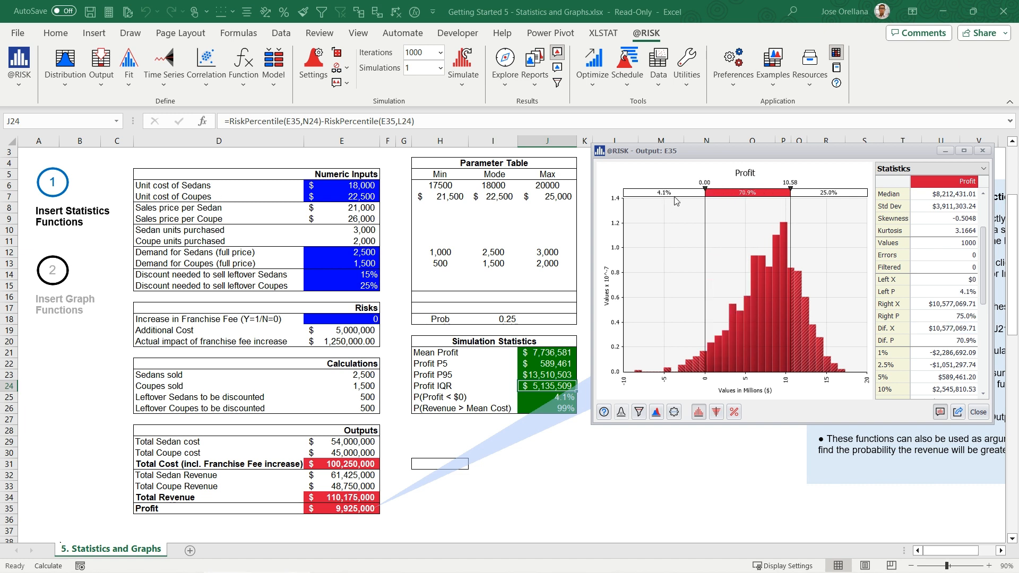
pyautogui.click(547, 397)
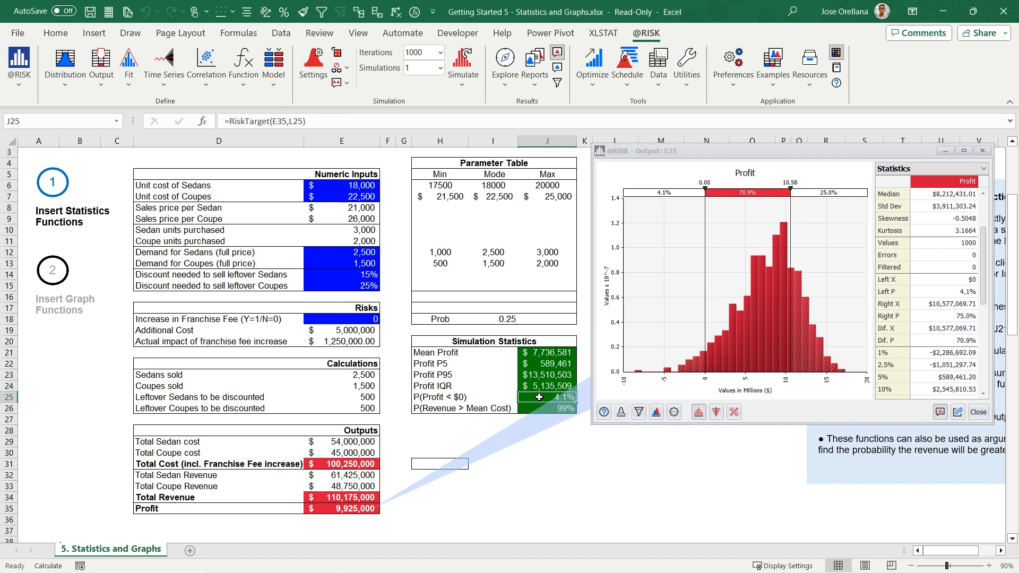
pyautogui.moveTo(678, 150); pyautogui.dragTo(694, 160)
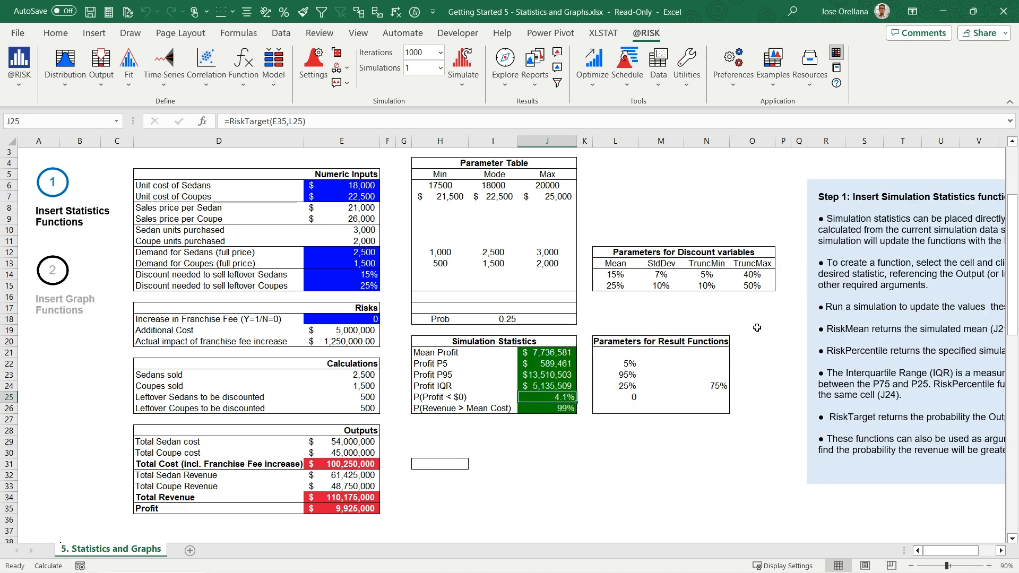
pyautogui.scroll(-3)
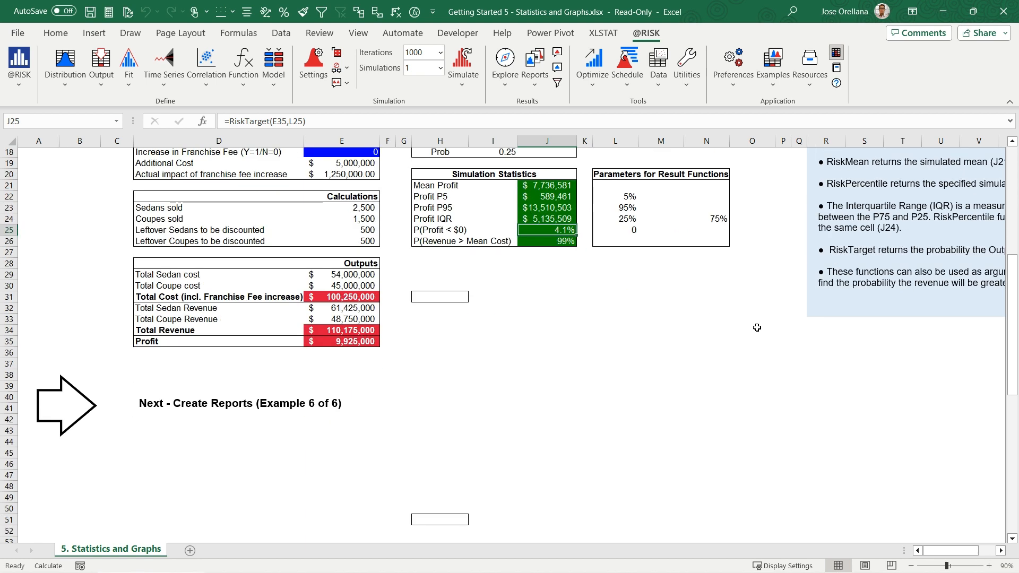
pyautogui.scroll(-3)
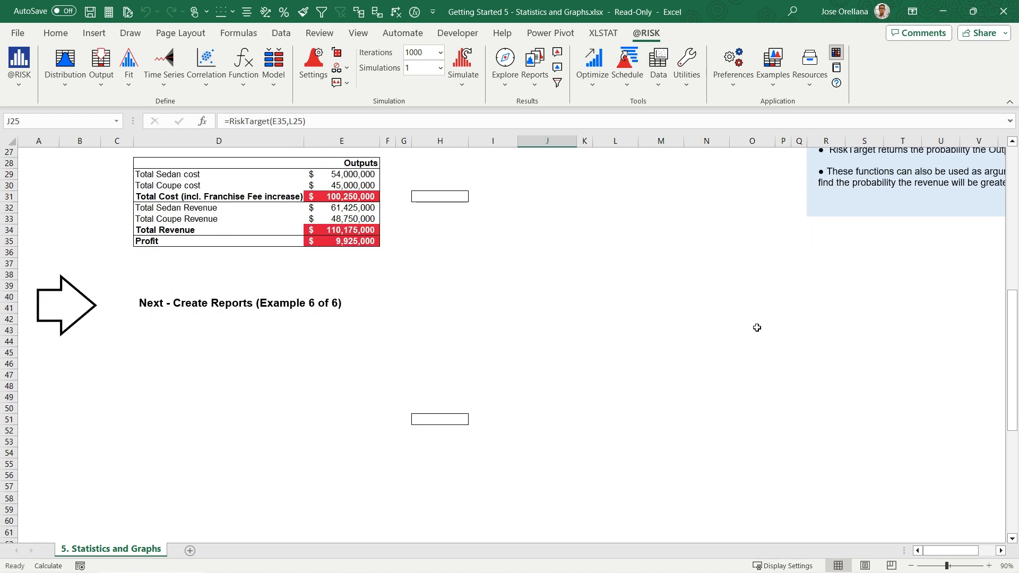
pyautogui.click(440, 196)
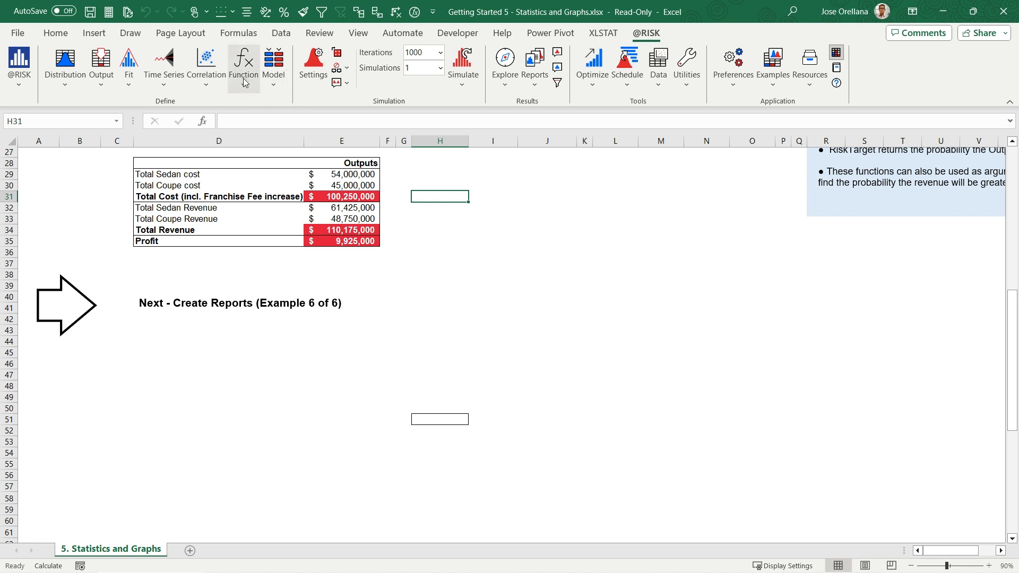
pyautogui.moveTo(249, 93)
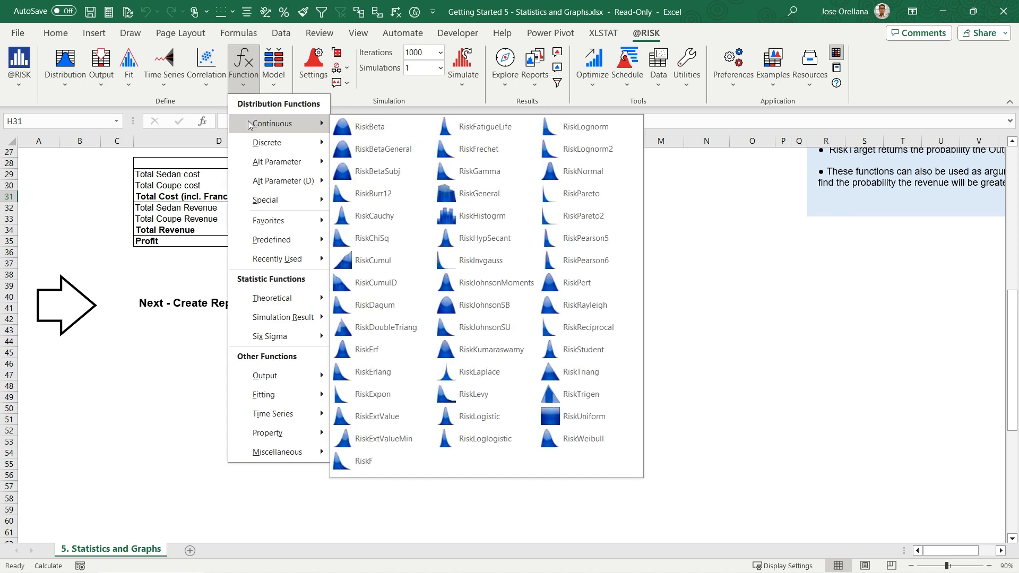
pyautogui.moveTo(279, 452)
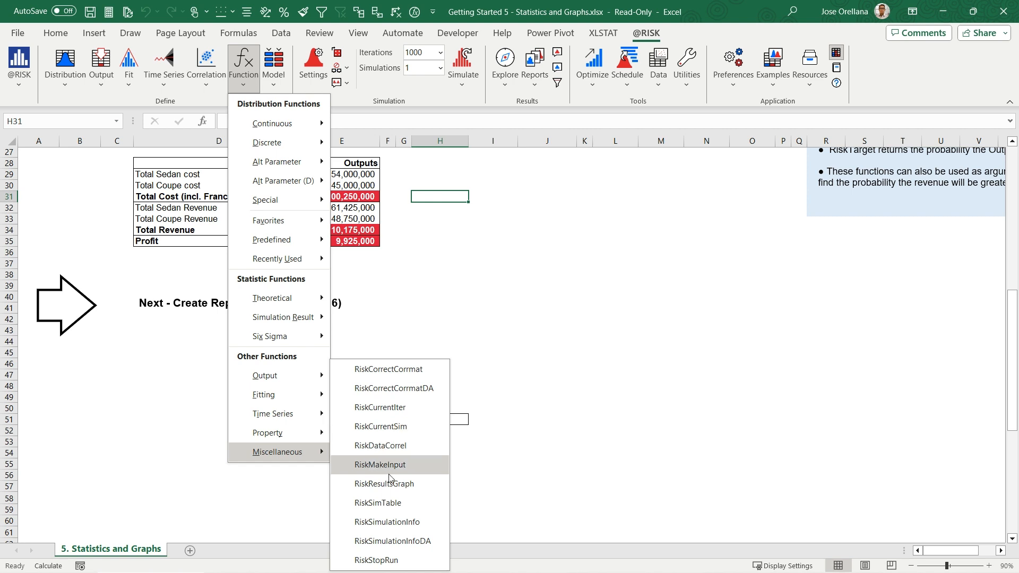
# - Set RiskResultsGraph in H31 with data source E35, range H32:P48 and graph type 13
pyautogui.click(385, 484)
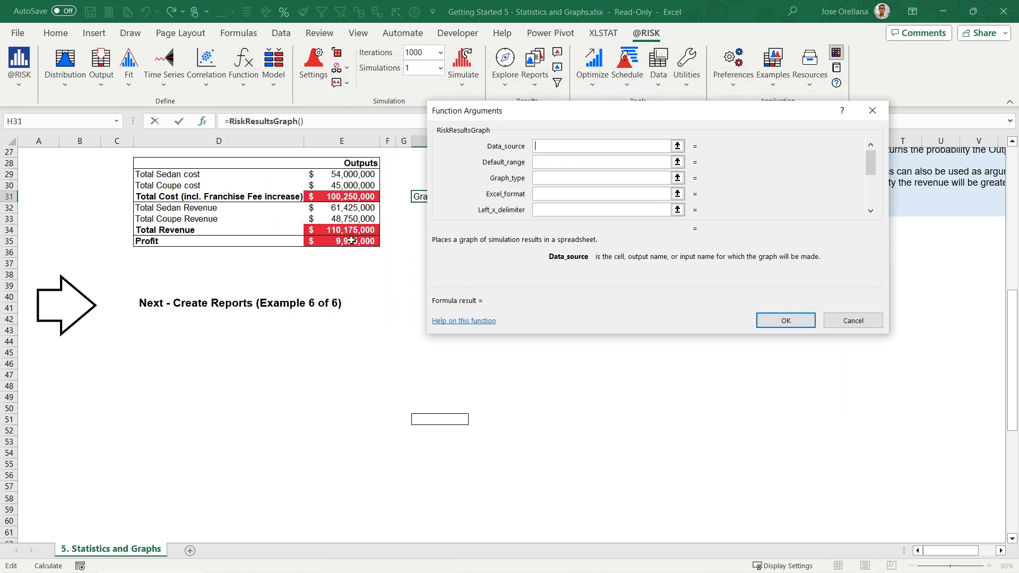
pyautogui.click(349, 241)
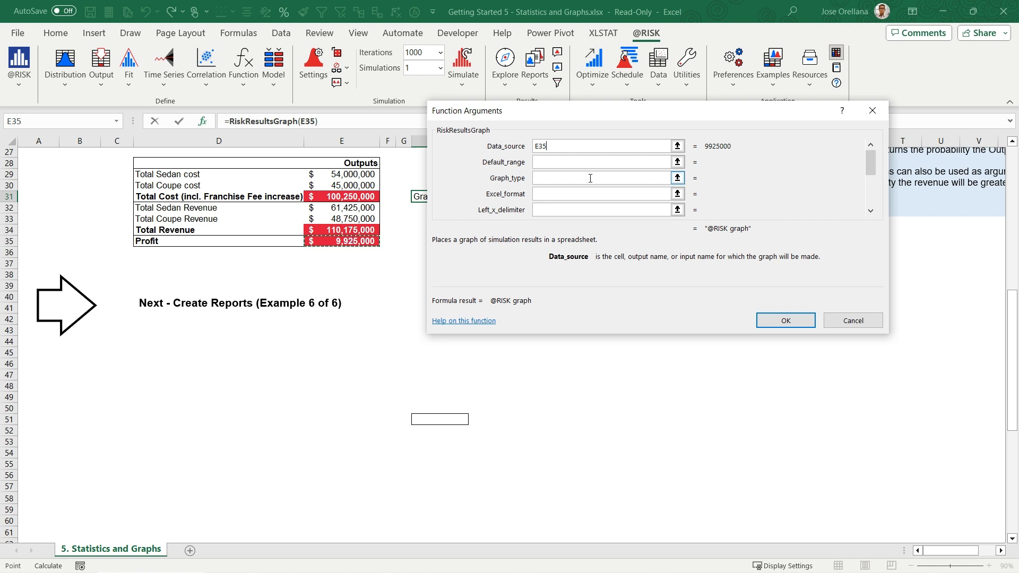
pyautogui.click(601, 161)
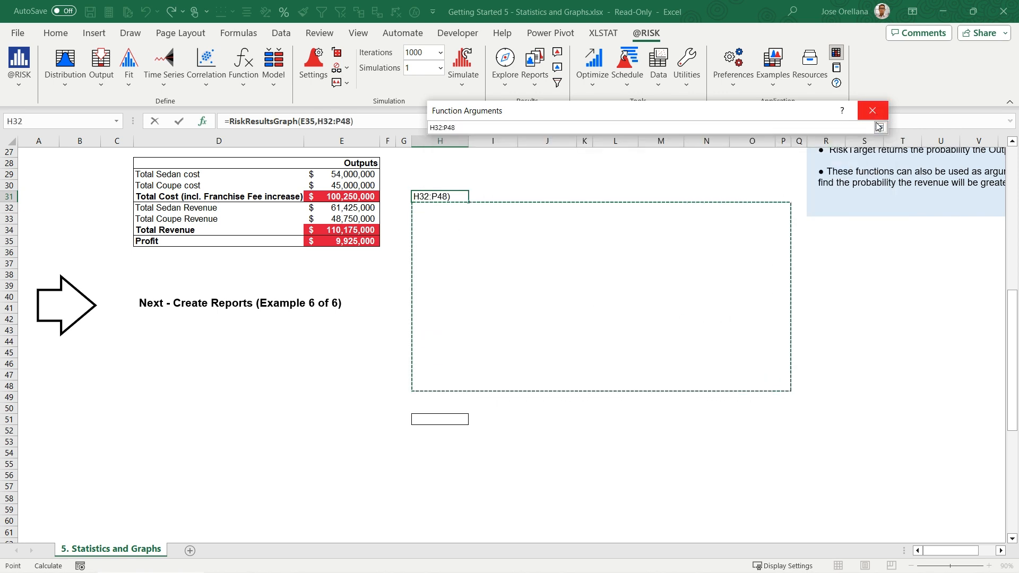
pyautogui.click(879, 126)
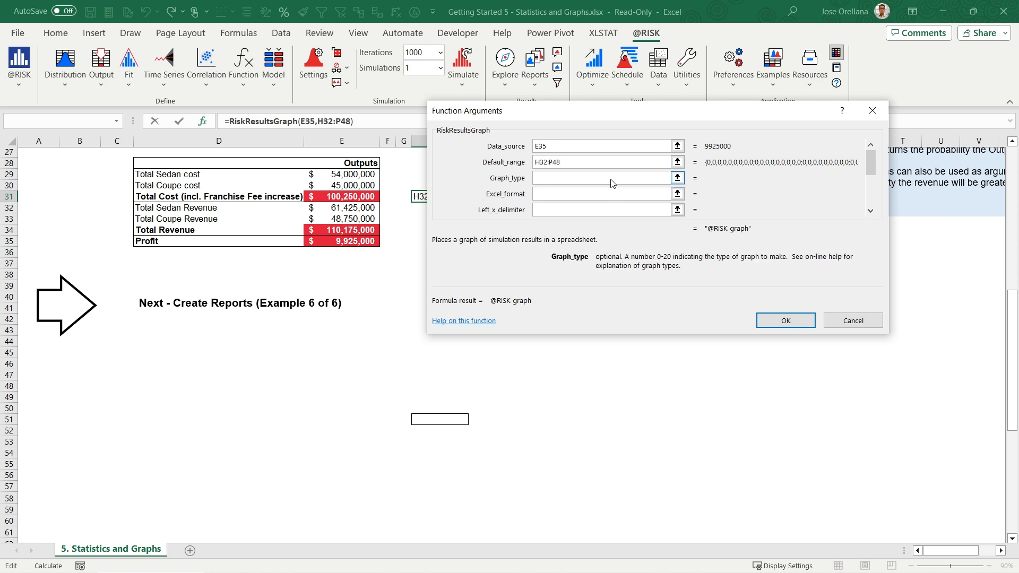
pyautogui.moveTo(610, 178)
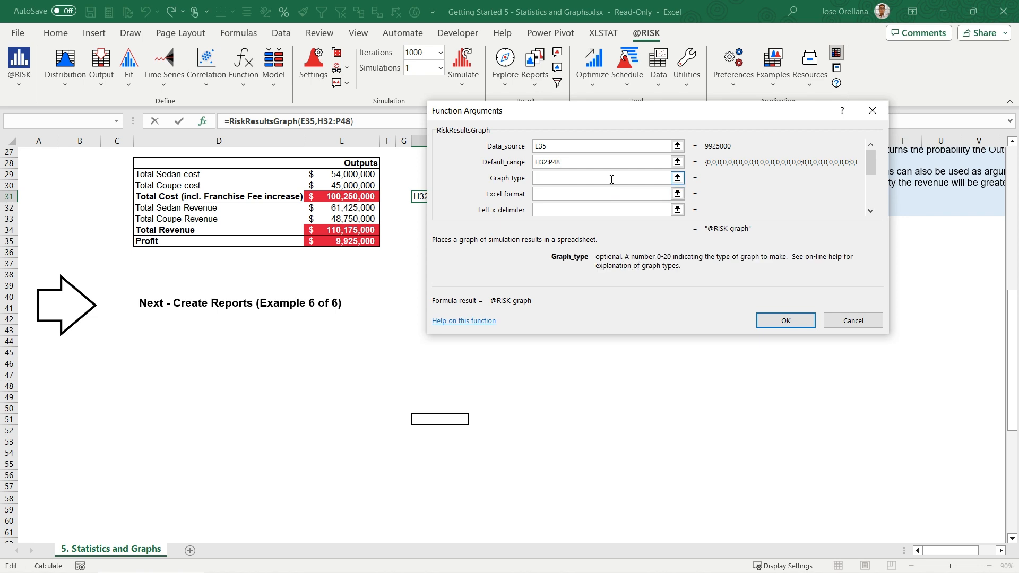
pyautogui.write('13')
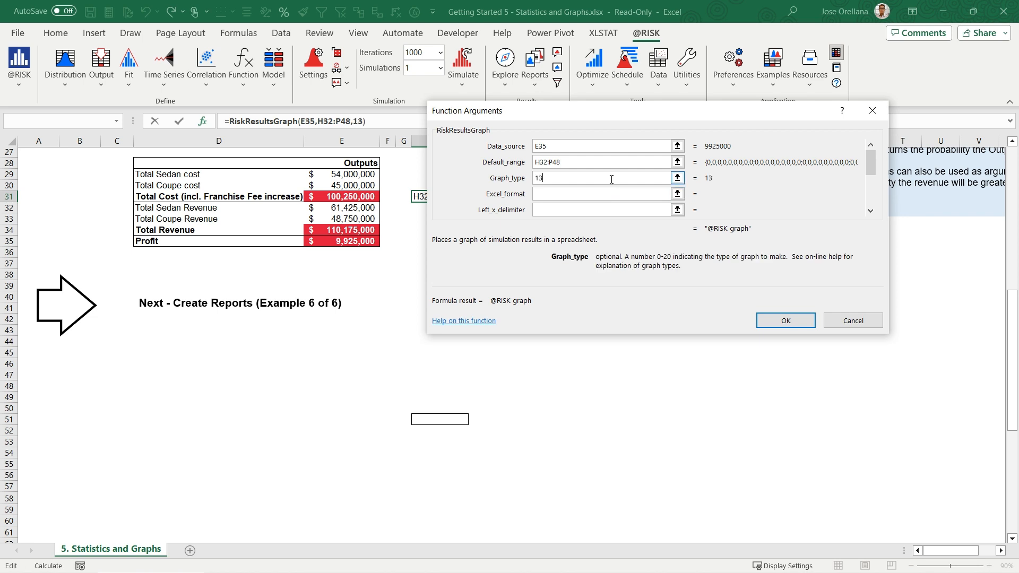
pyautogui.moveTo(591, 333)
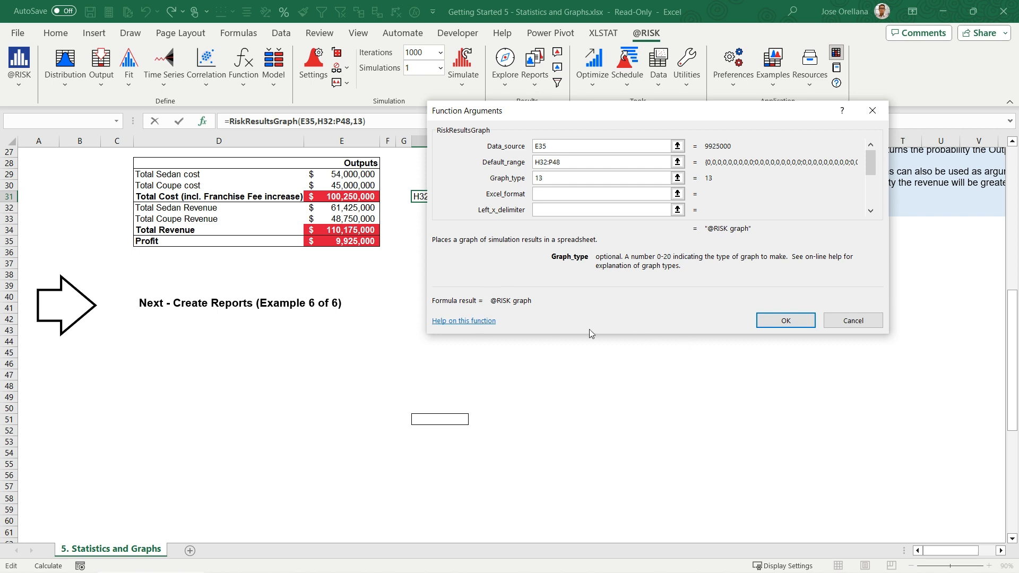
pyautogui.click(604, 177)
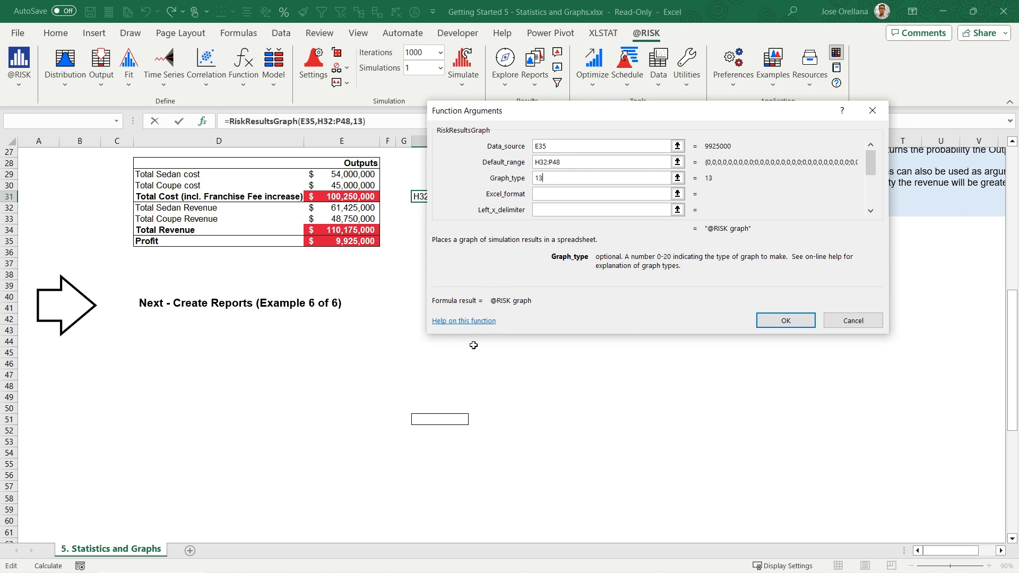
pyautogui.moveTo(742, 341)
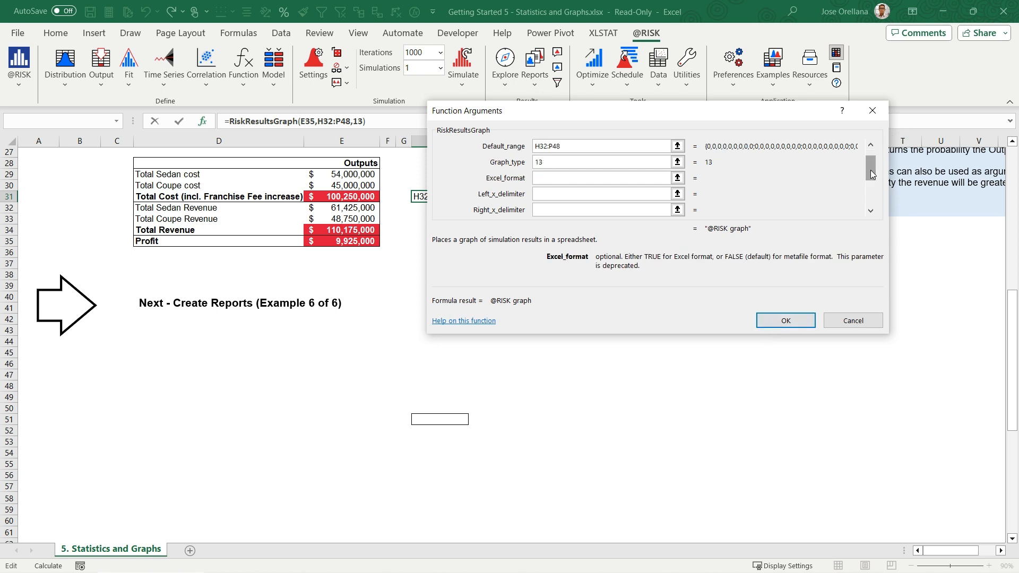
# - Title the graph 'Profit Distribution' and confirm the formula
pyautogui.scroll(-3)
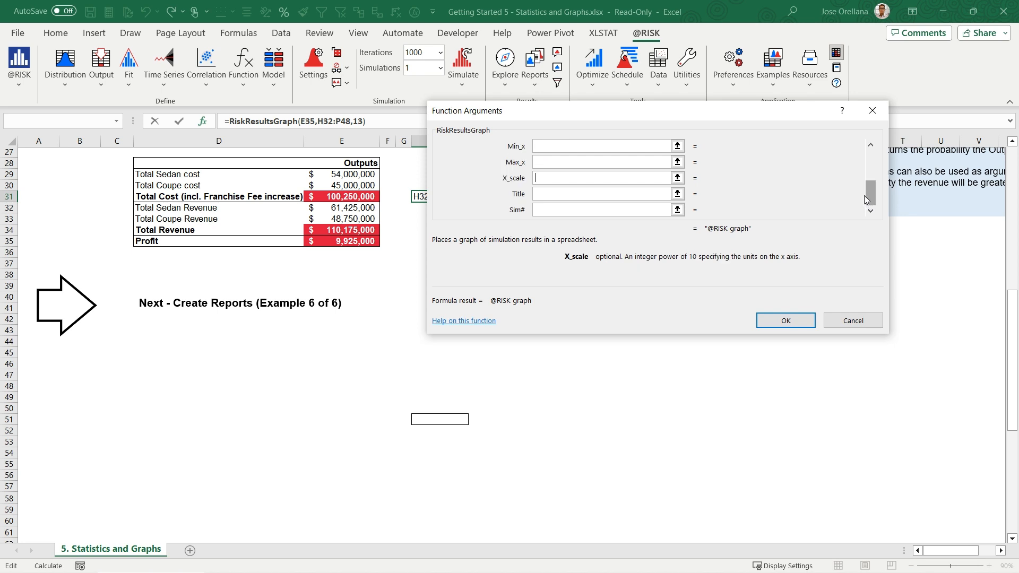
pyautogui.click(605, 193)
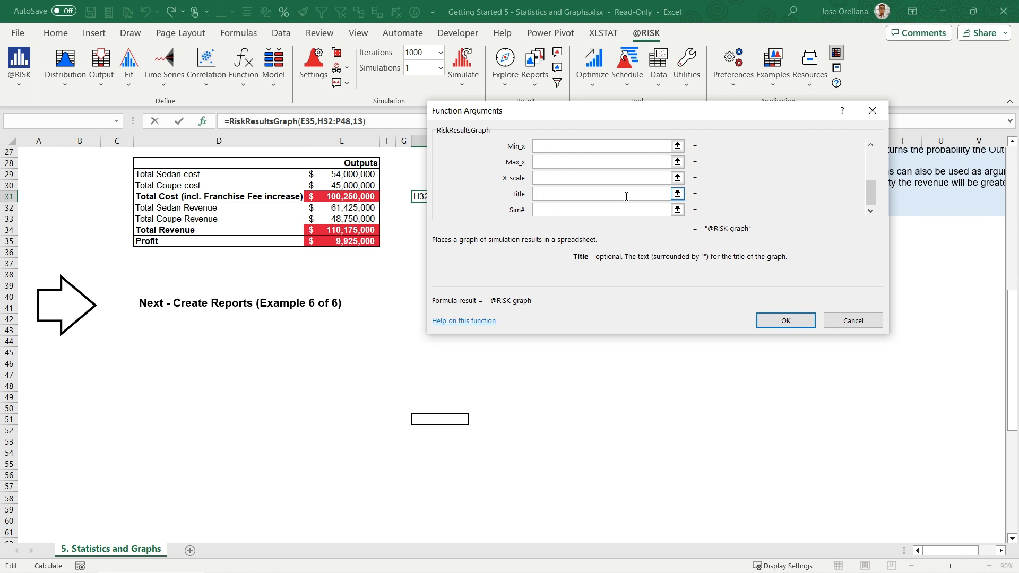
pyautogui.write('Profit Dist')
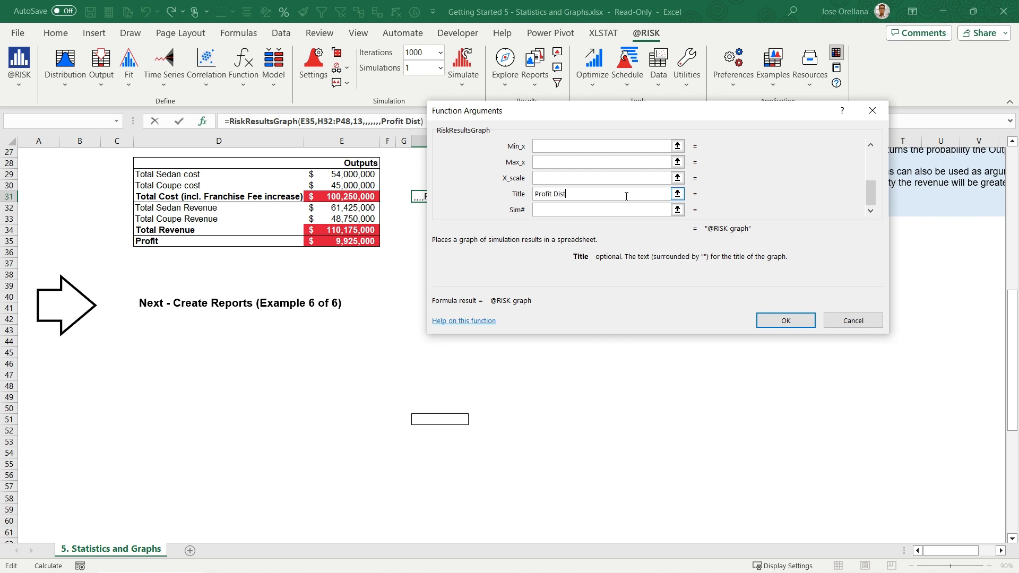
pyautogui.write('ribution')
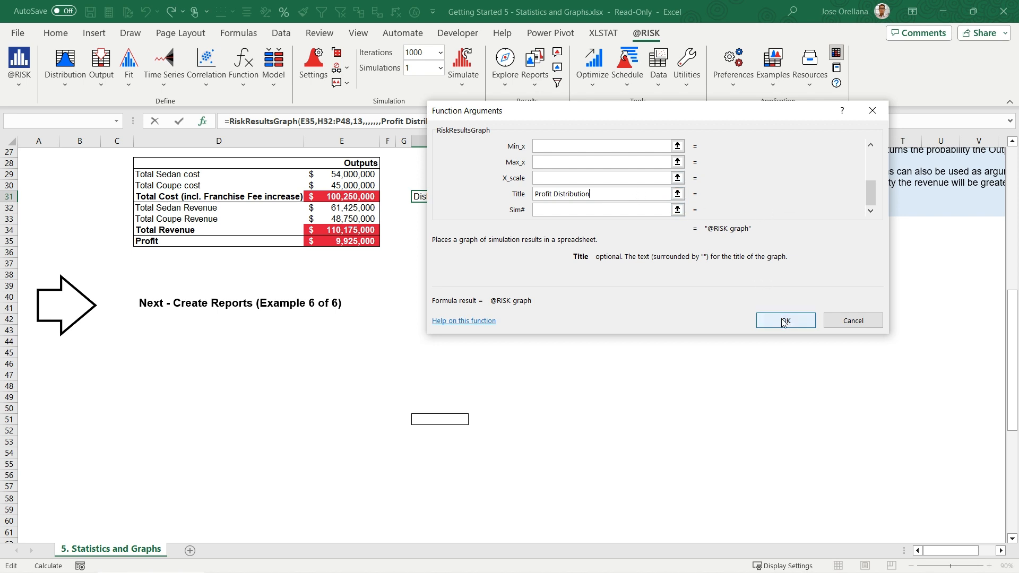
pyautogui.click(785, 319)
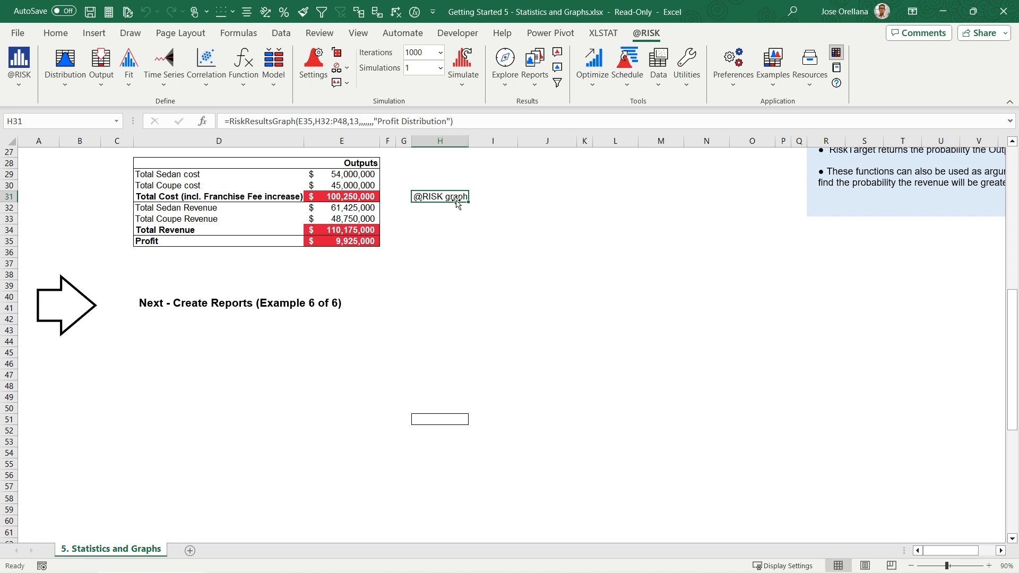
# - Add a RiskResultsGraph in H51 for Profit (E35) with graph type 3
pyautogui.click(439, 419)
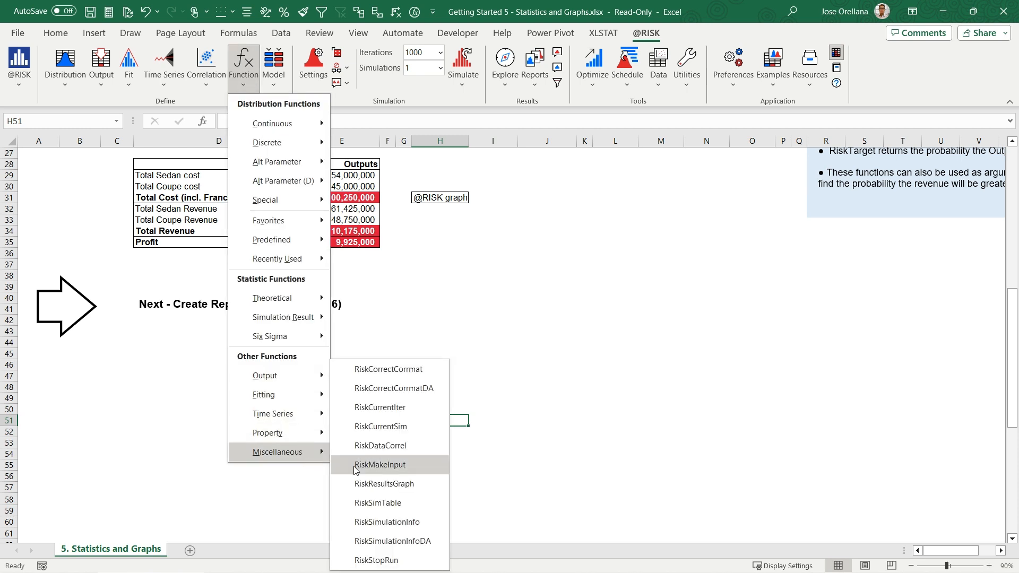
pyautogui.click(384, 484)
pyautogui.write('E35')
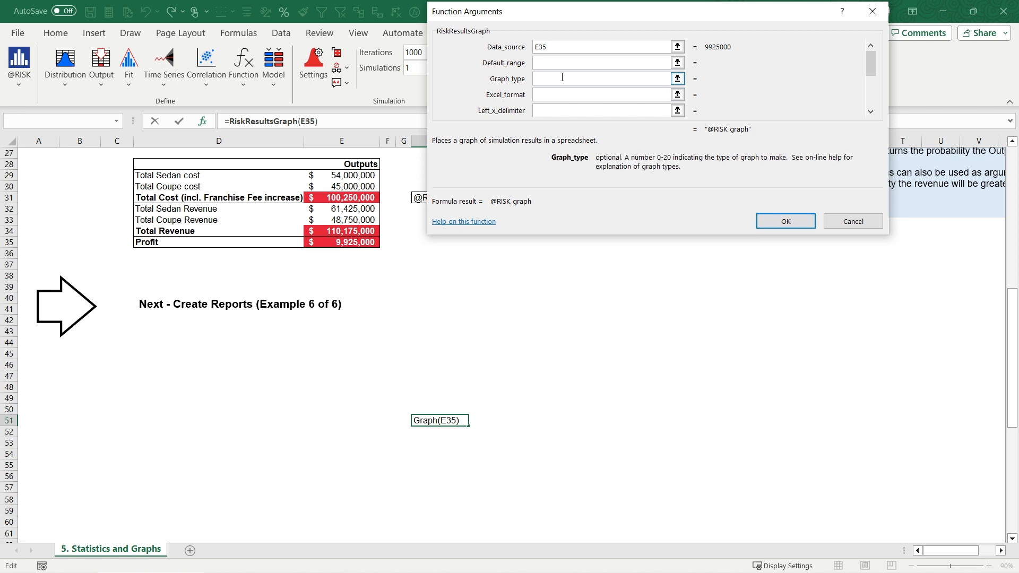
pyautogui.write('3')
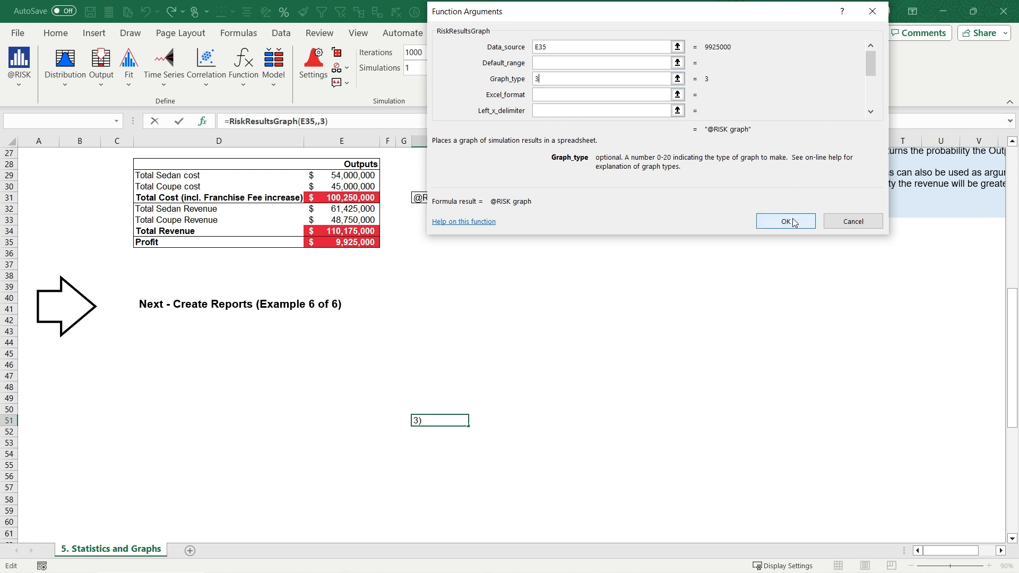
pyautogui.click(786, 221)
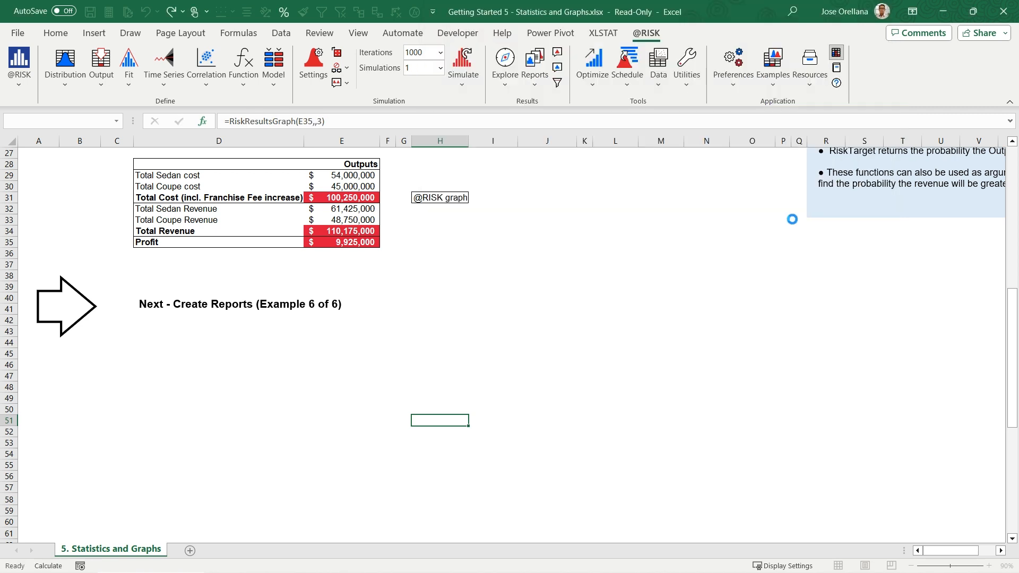
# - Start the simulation so the Profit Distribution histogram and regression tornado chart appear
pyautogui.click(440, 421)
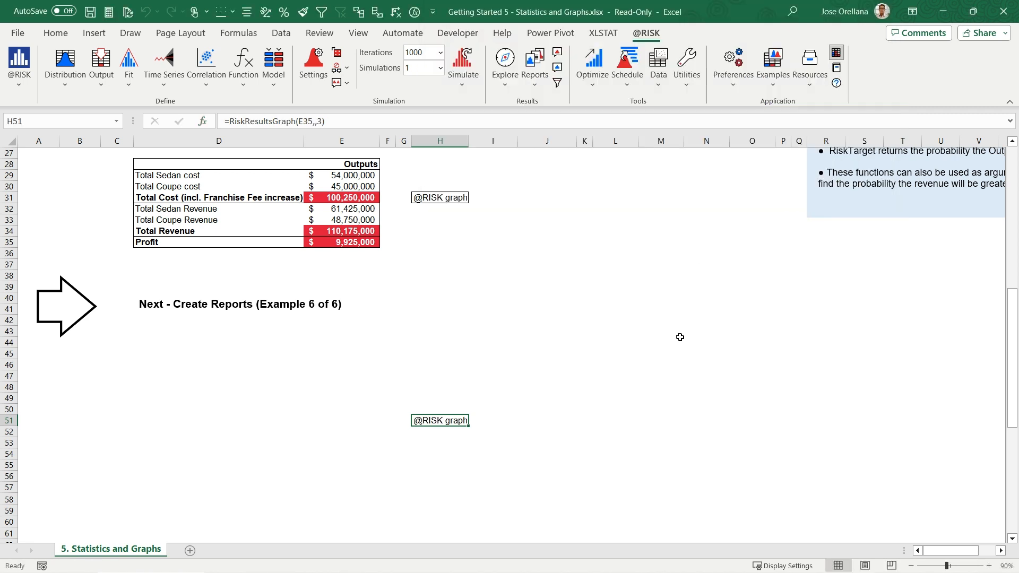
pyautogui.moveTo(463, 59)
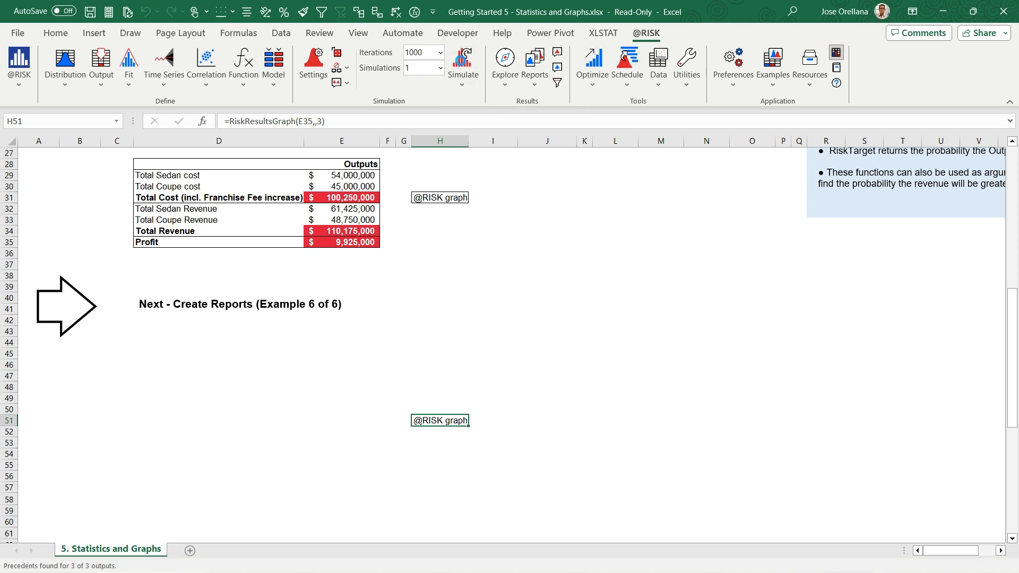
pyautogui.click(463, 62)
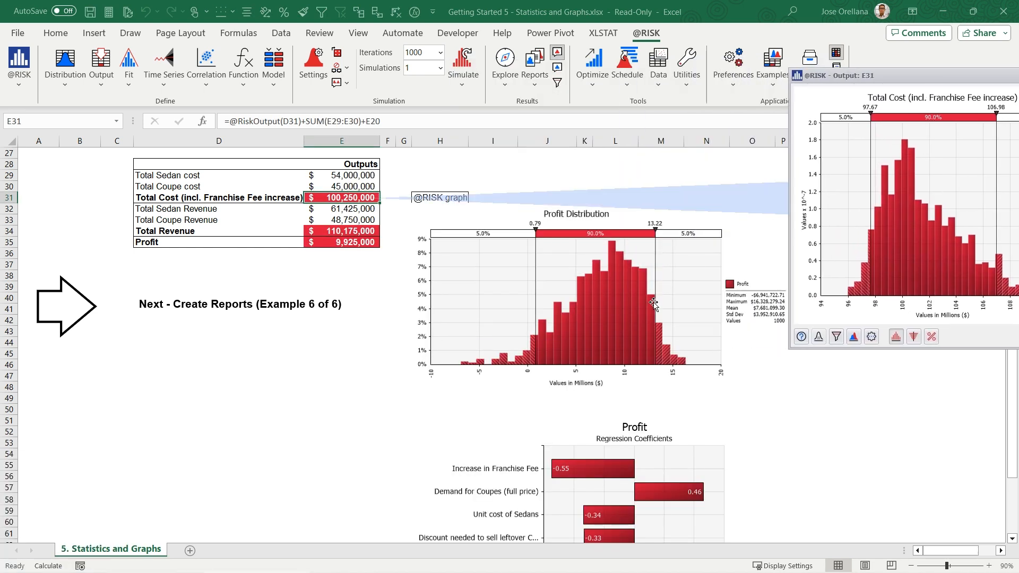
pyautogui.scroll(-3)
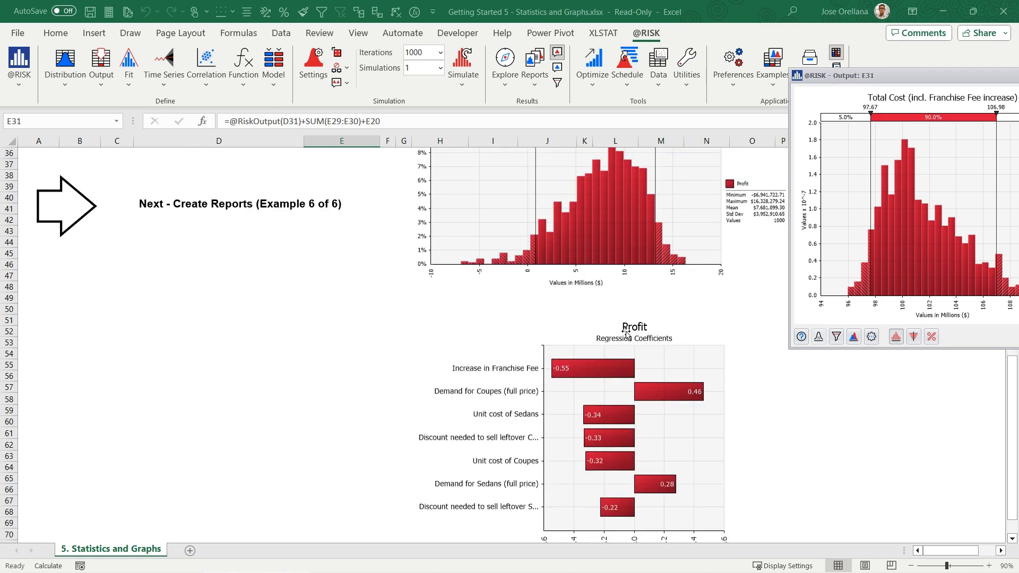
pyautogui.scroll(3)
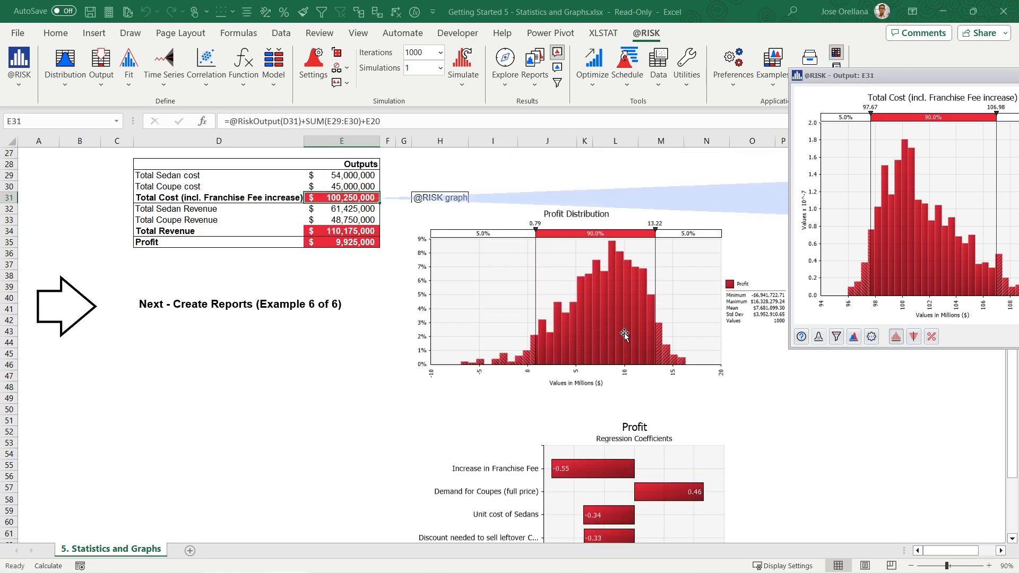